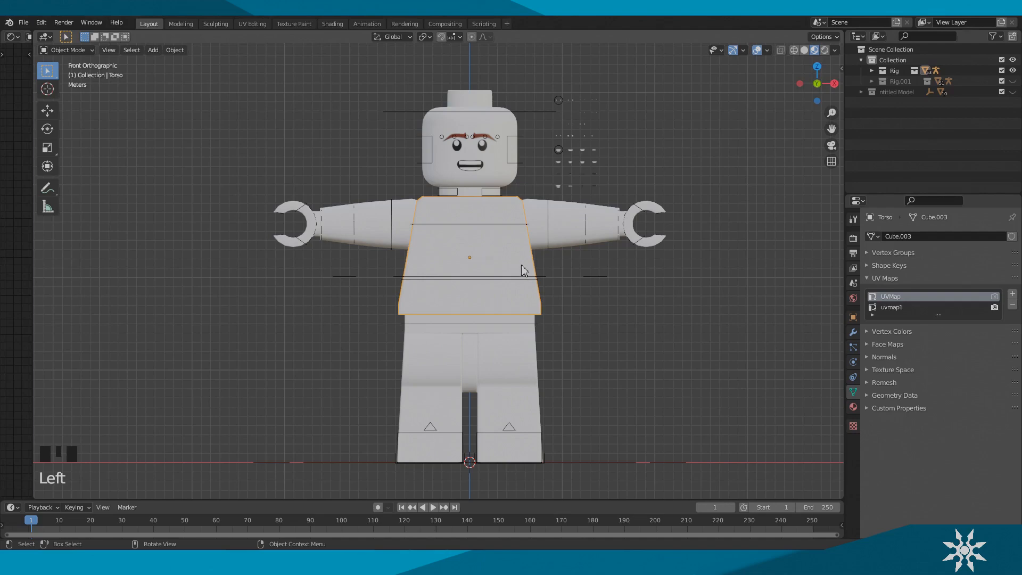
{"action": "mouse_move", "coordinate": [531, 281]}
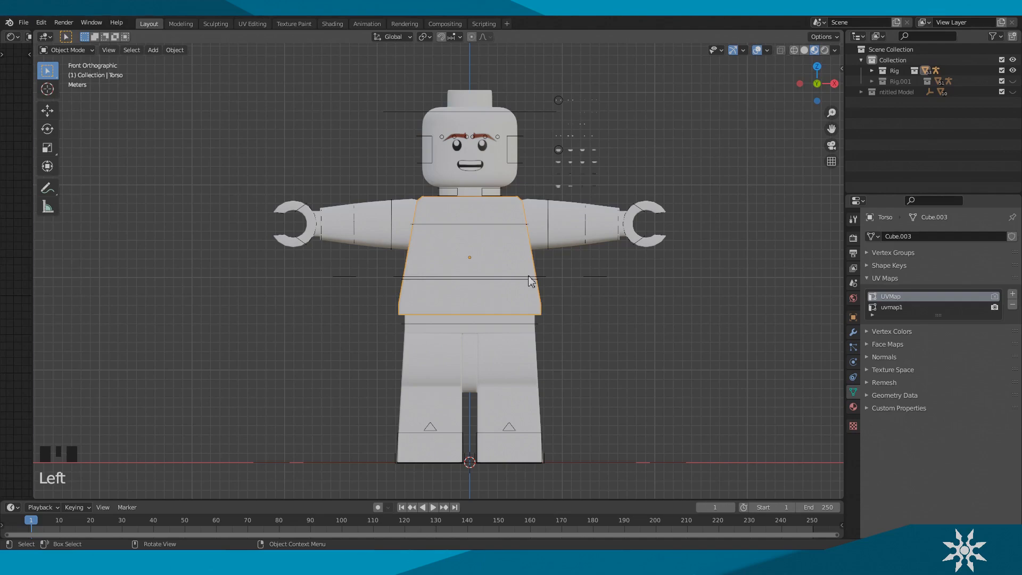
{"action": "mouse_move", "coordinate": [316, 175]}
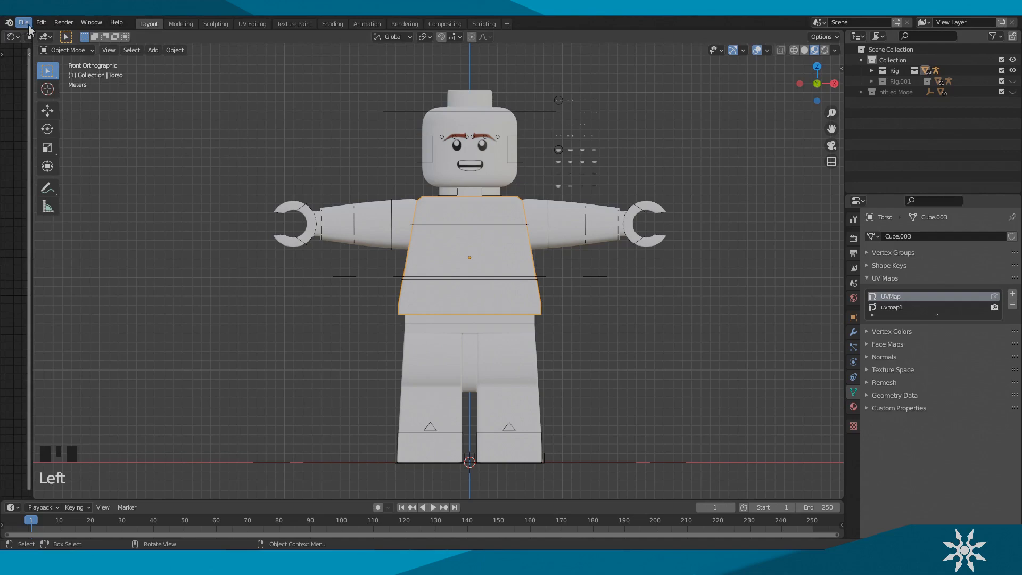
Step: Select the minifigure's armature to show its Mouth pose library and IK properties
{"action": "left_click", "coordinate": [23, 22]}
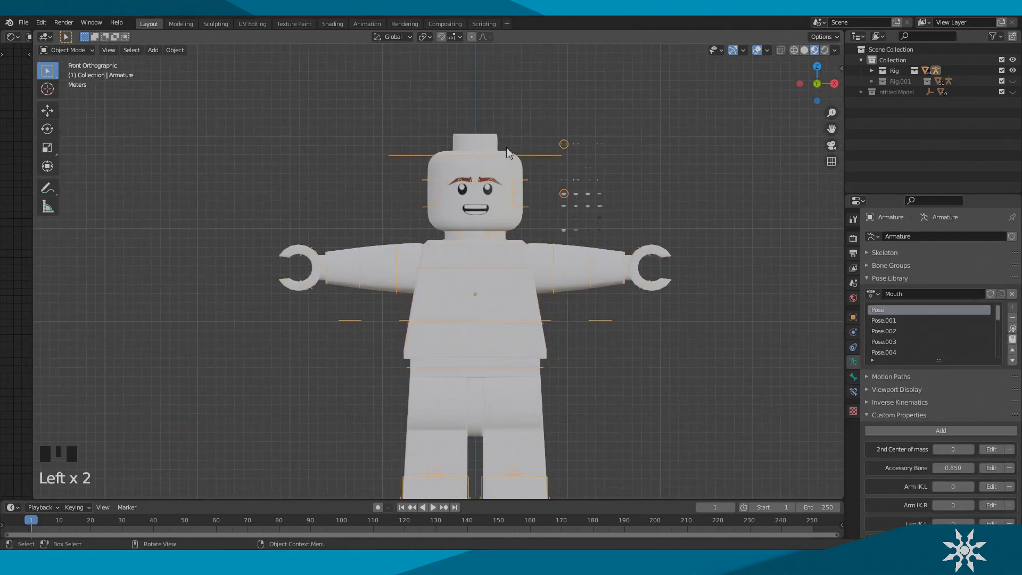
Step: Enter Pose Mode, select the mouth bone and apply the round-mouth pose from the Mouth library
{"action": "left_click", "coordinate": [67, 50]}
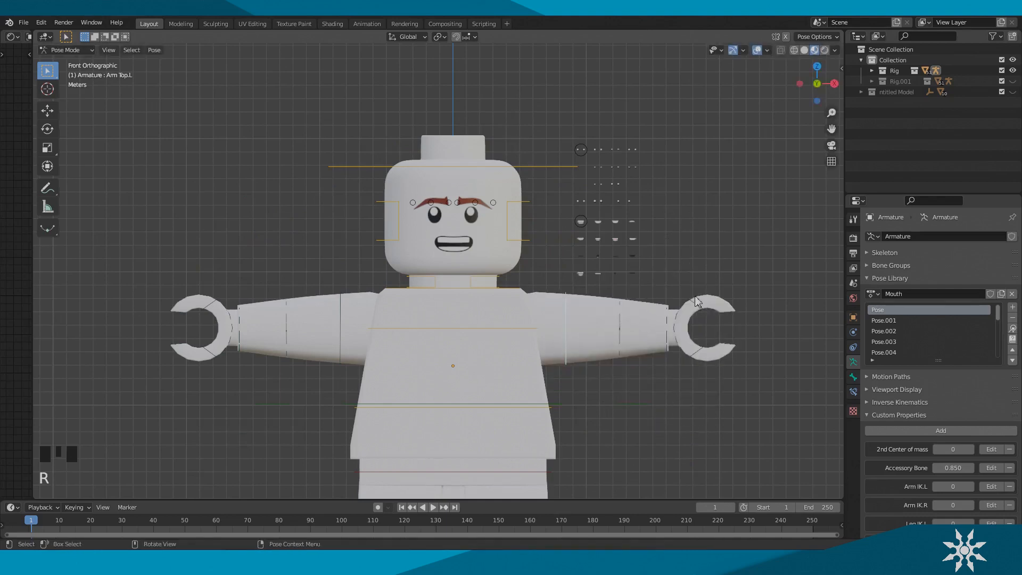
{"action": "scroll", "scroll_direction": "up", "scroll_amount": 3}
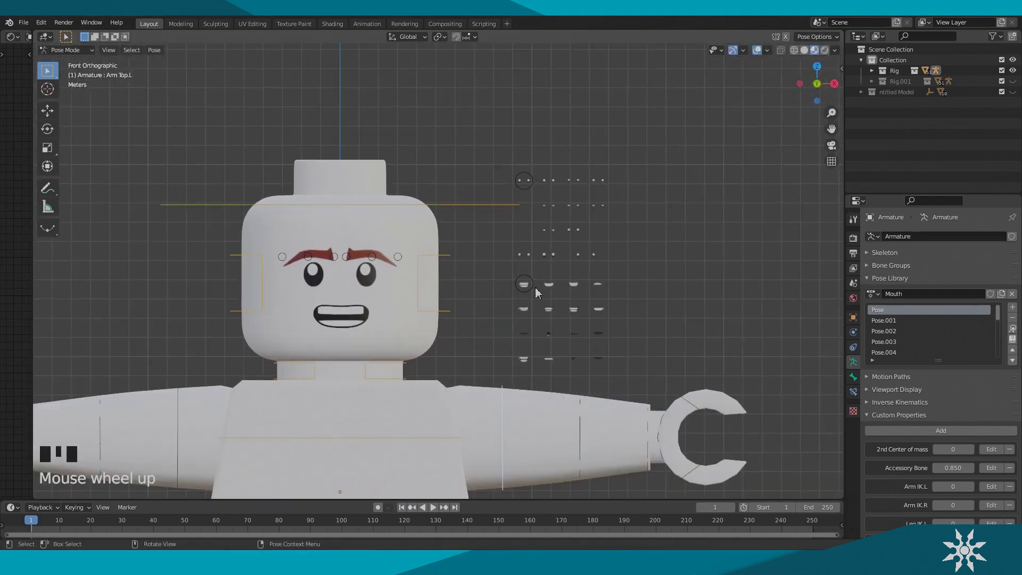
{"action": "left_click", "coordinate": [524, 284]}
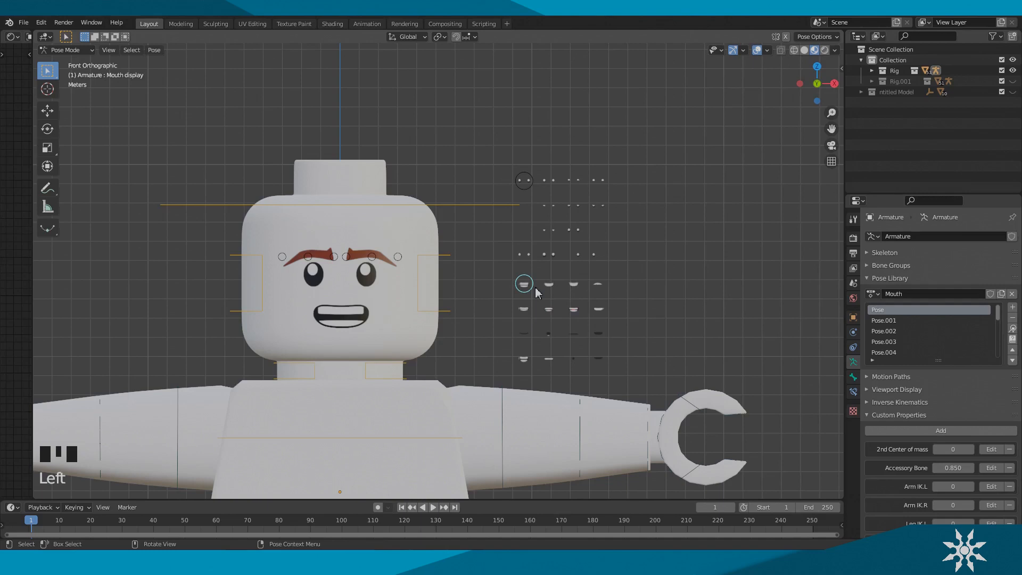
{"action": "mouse_move", "coordinate": [831, 372]}
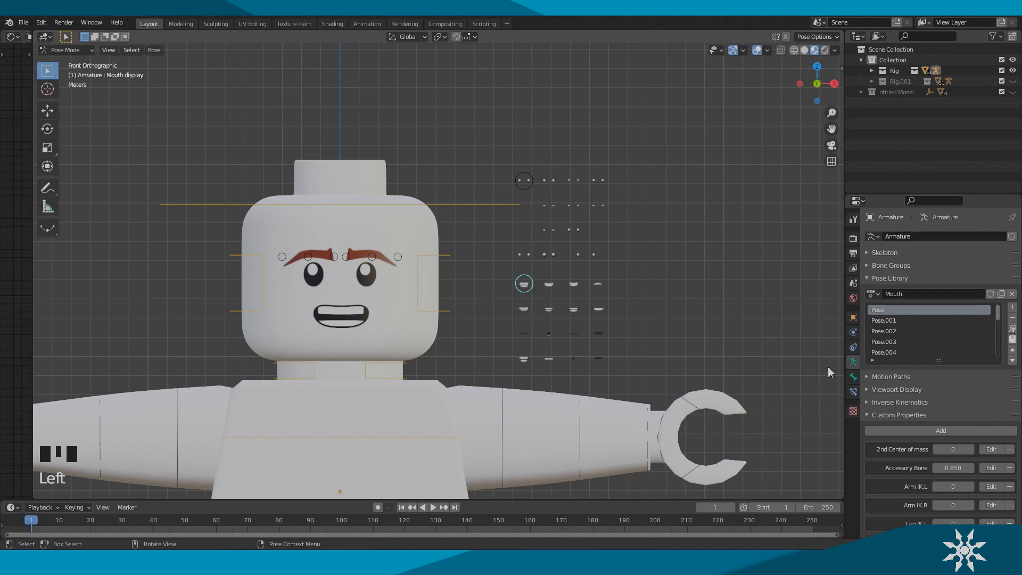
{"action": "left_click", "coordinate": [890, 278]}
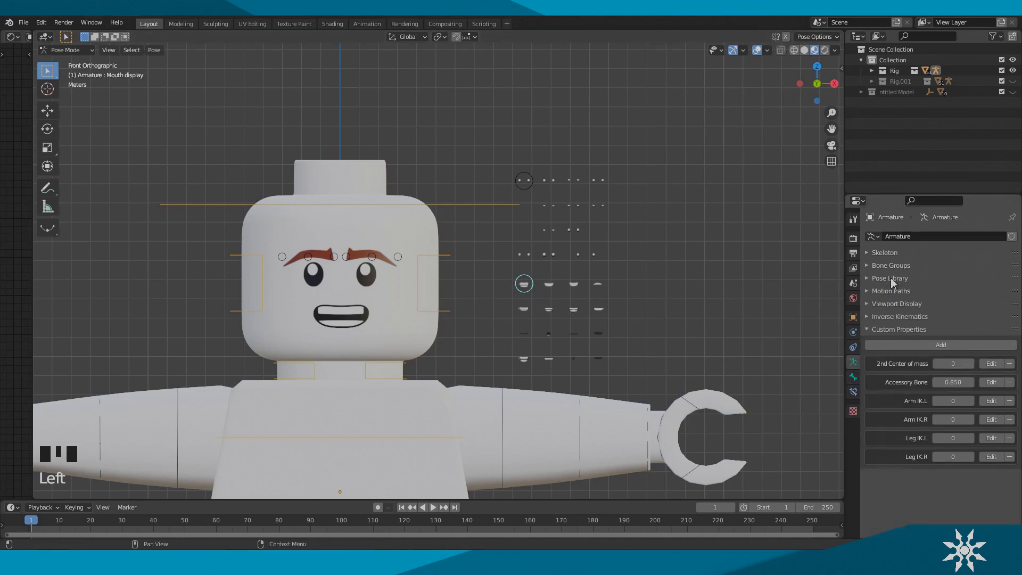
{"action": "mouse_move", "coordinate": [913, 275]}
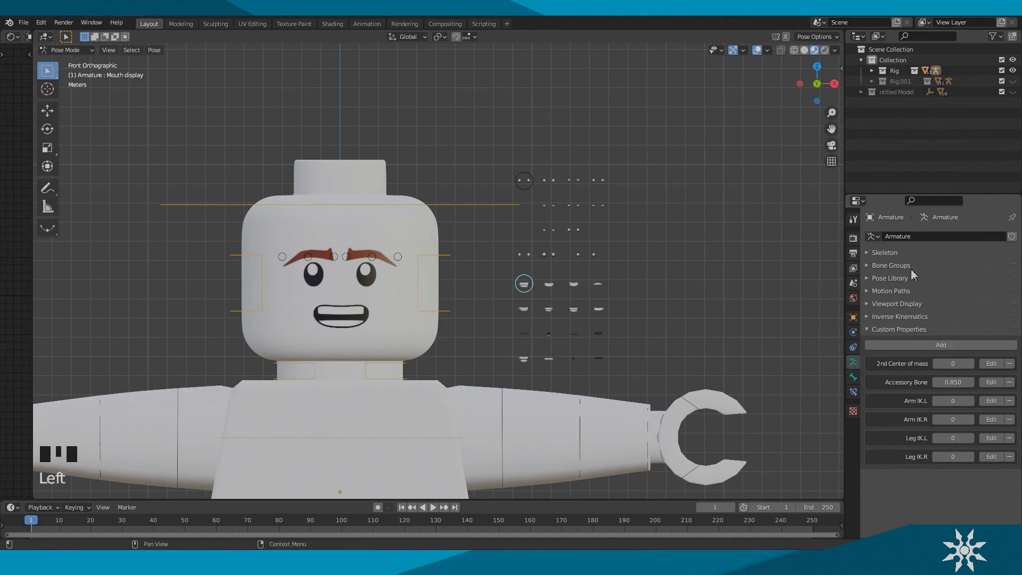
{"action": "mouse_move", "coordinate": [882, 282]}
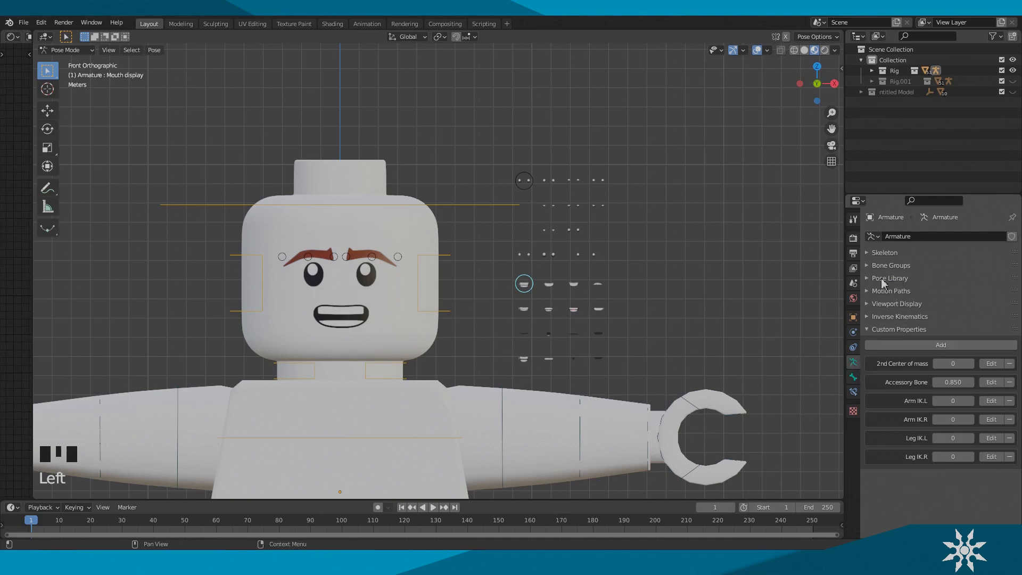
{"action": "left_click", "coordinate": [890, 278]}
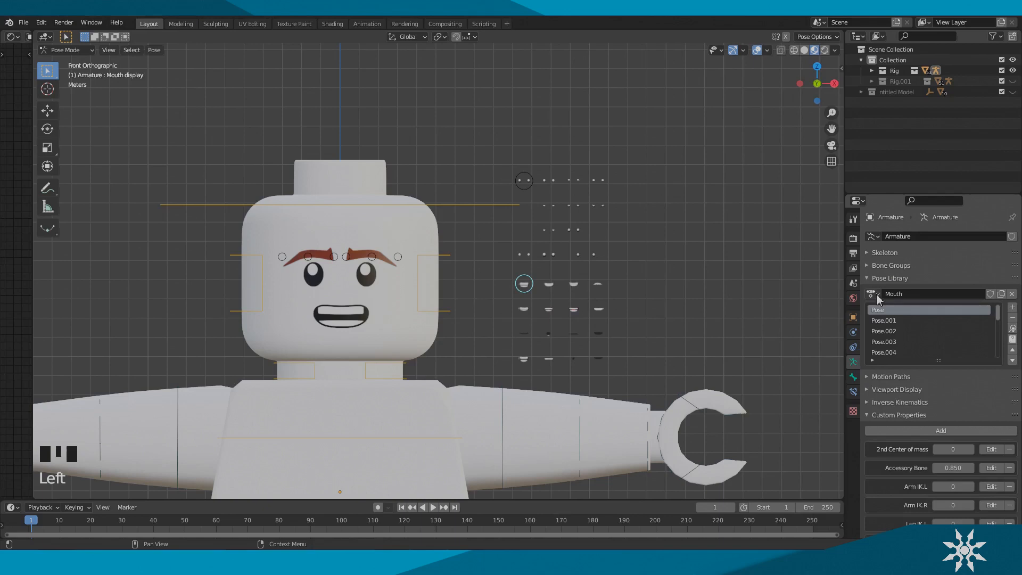
{"action": "mouse_move", "coordinate": [881, 337]}
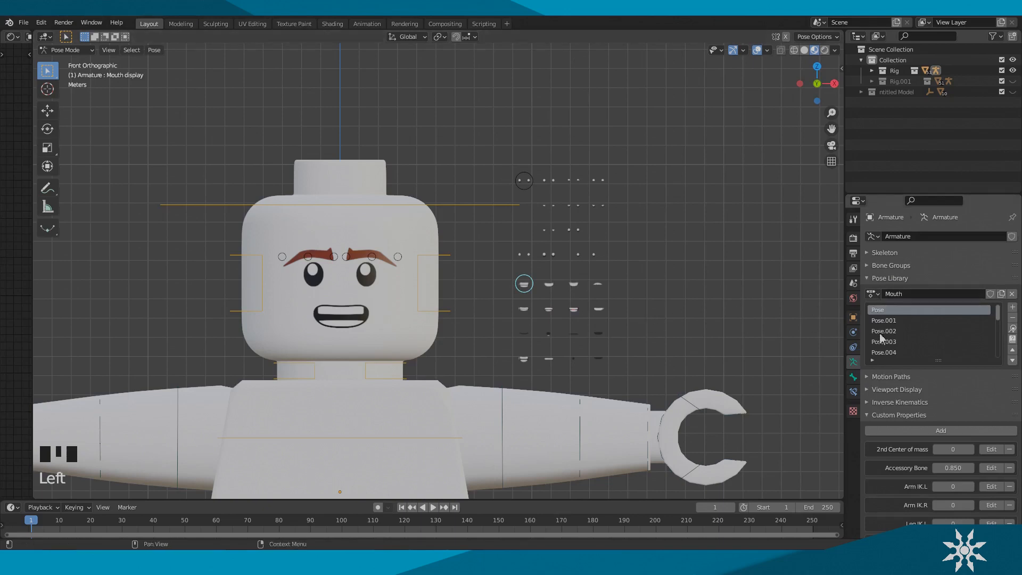
{"action": "left_click", "coordinate": [884, 331]}
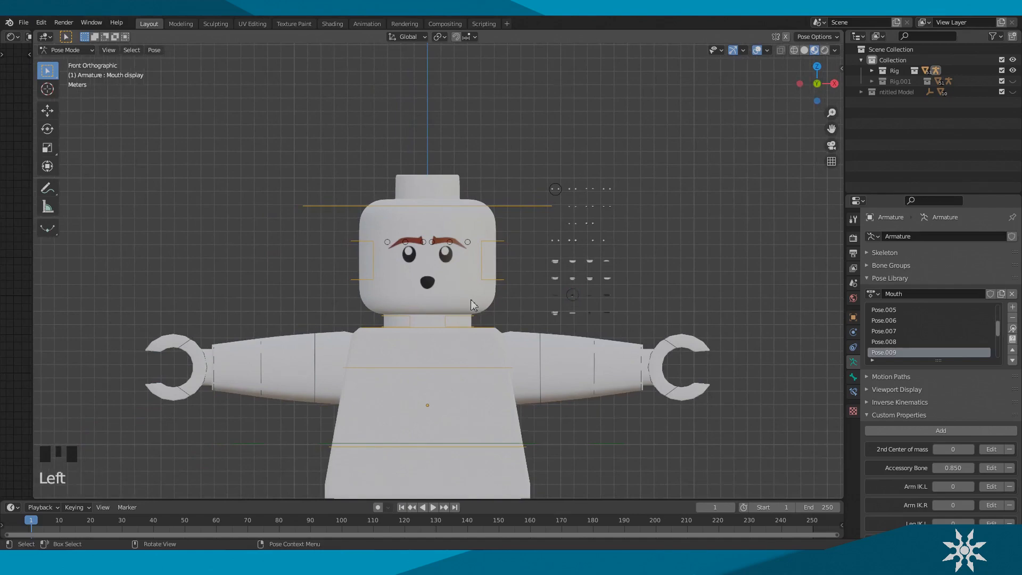
Step: Scroll the properties to the Arm IK.L/R and Leg IK.L/R custom properties
{"action": "scroll", "scroll_direction": "up", "scroll_amount": 3}
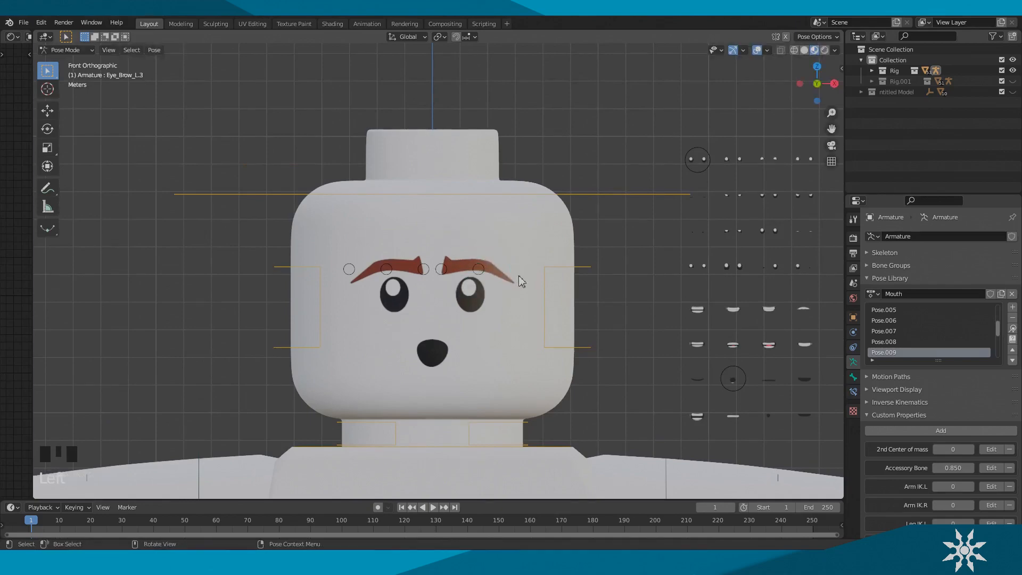
{"action": "scroll", "scroll_direction": "down", "scroll_amount": 3}
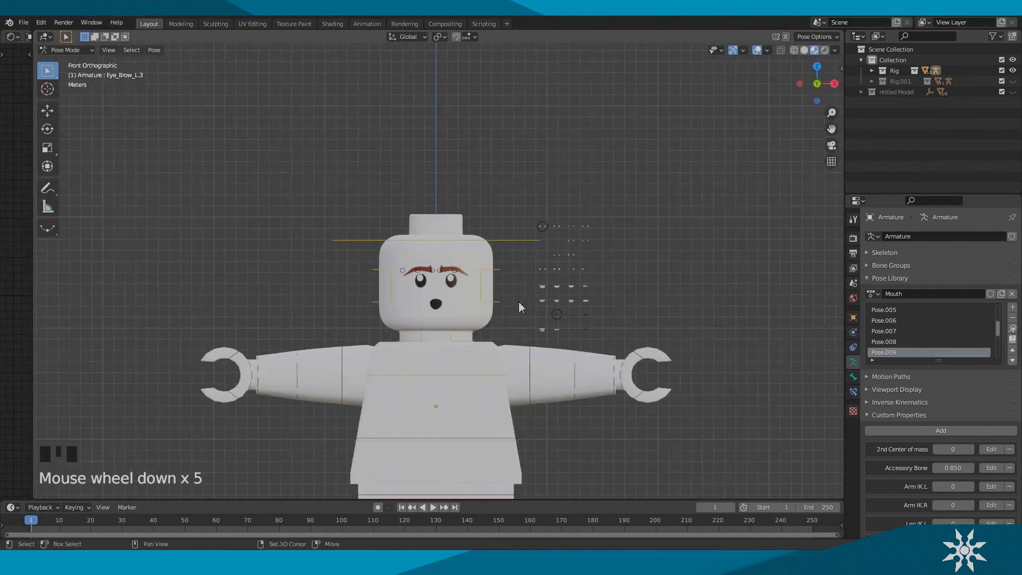
{"action": "scroll", "scroll_direction": "down", "scroll_amount": 3}
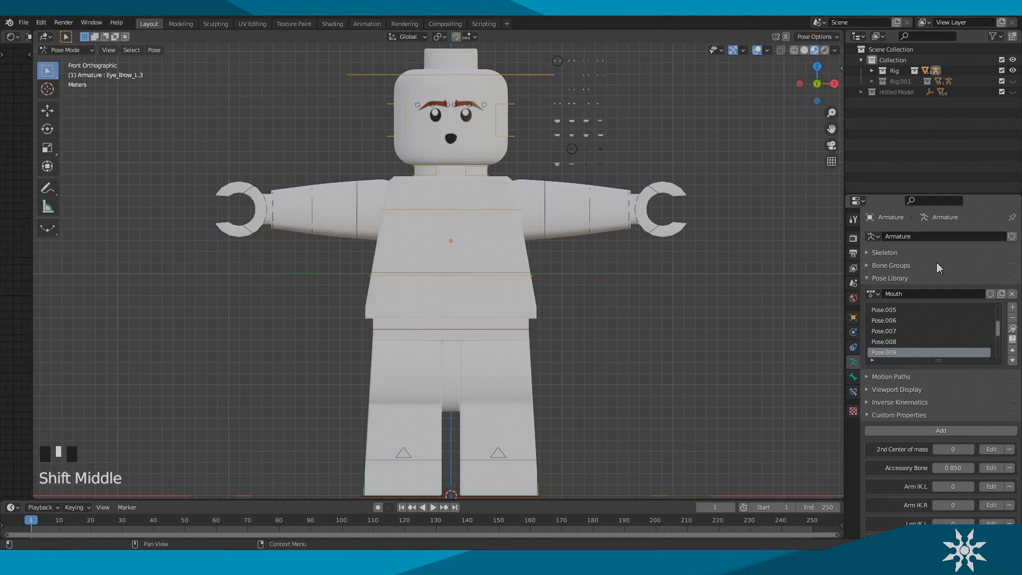
{"action": "mouse_move", "coordinate": [879, 372]}
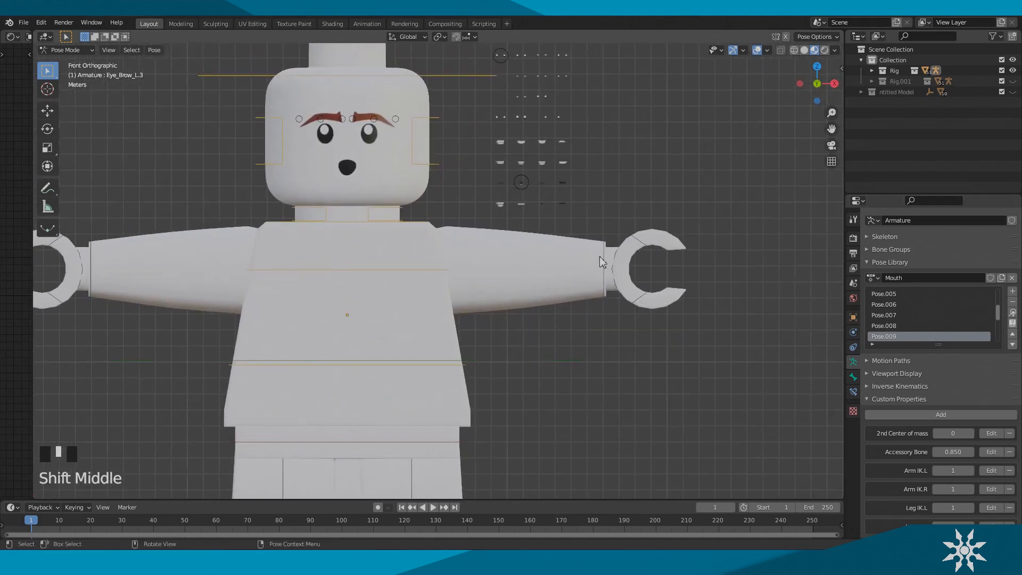
Step: Test-move the left hand IK control, then clear the bent leg back to rest
{"action": "scroll", "scroll_direction": "down", "scroll_amount": 3}
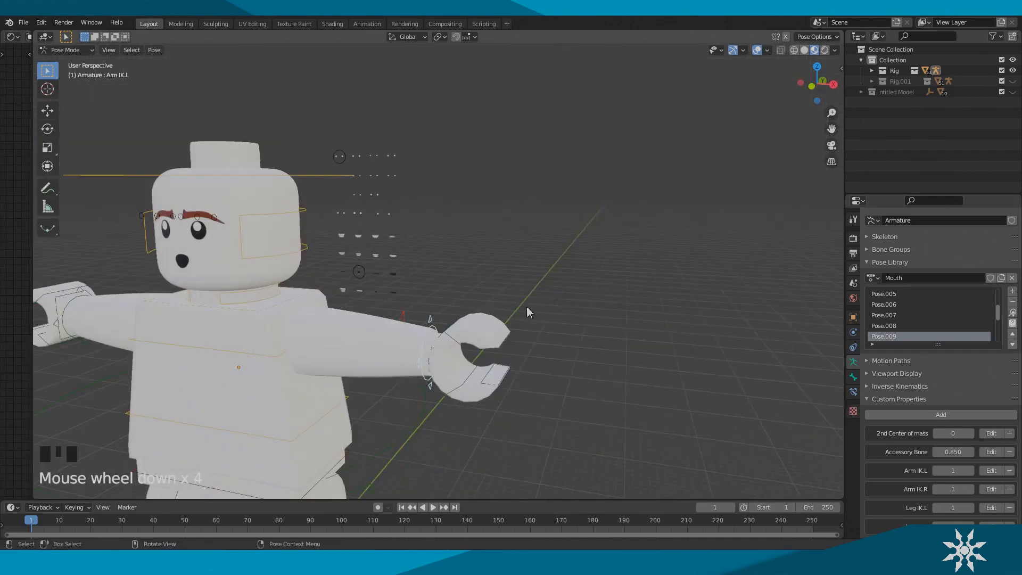
{"action": "key", "text": "g"}
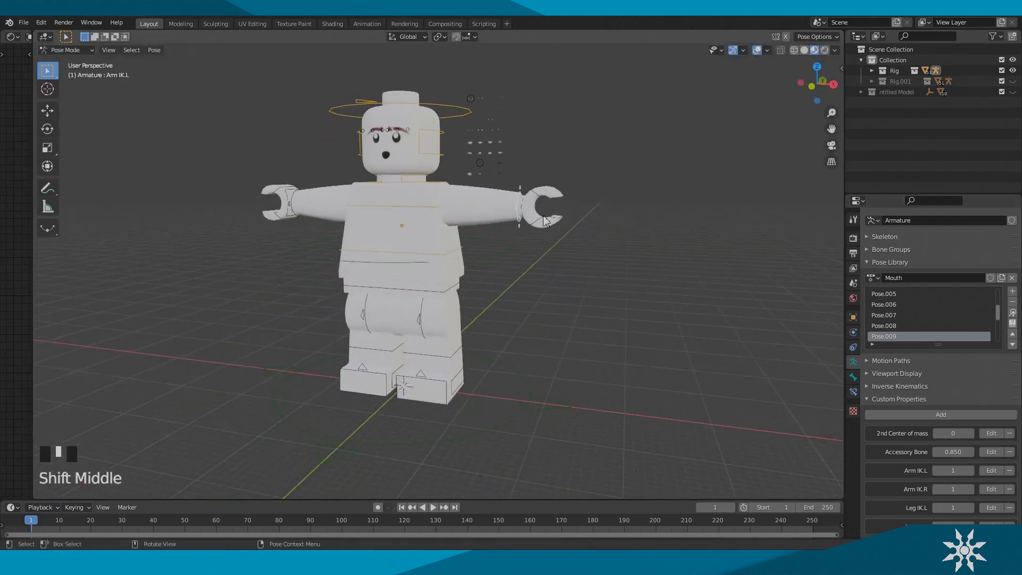
{"action": "scroll", "scroll_direction": "up", "scroll_amount": 3}
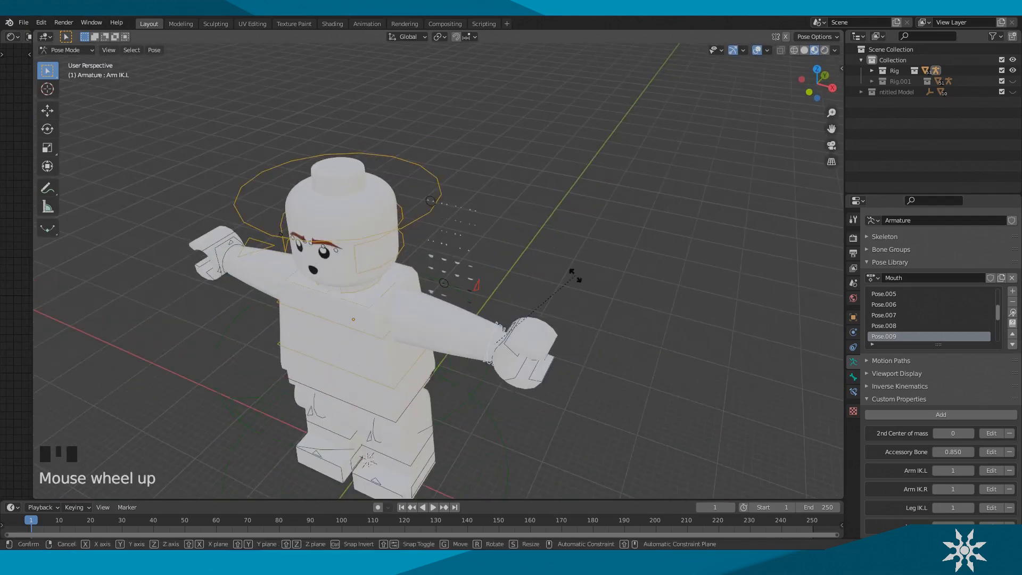
{"action": "key", "text": "r"}
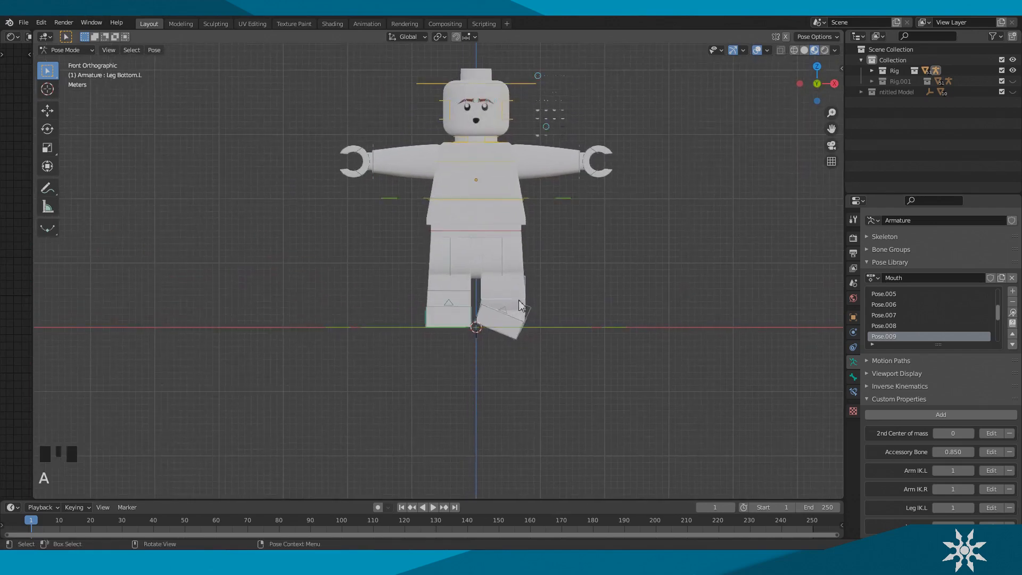
{"action": "key", "text": "Alt+S"}
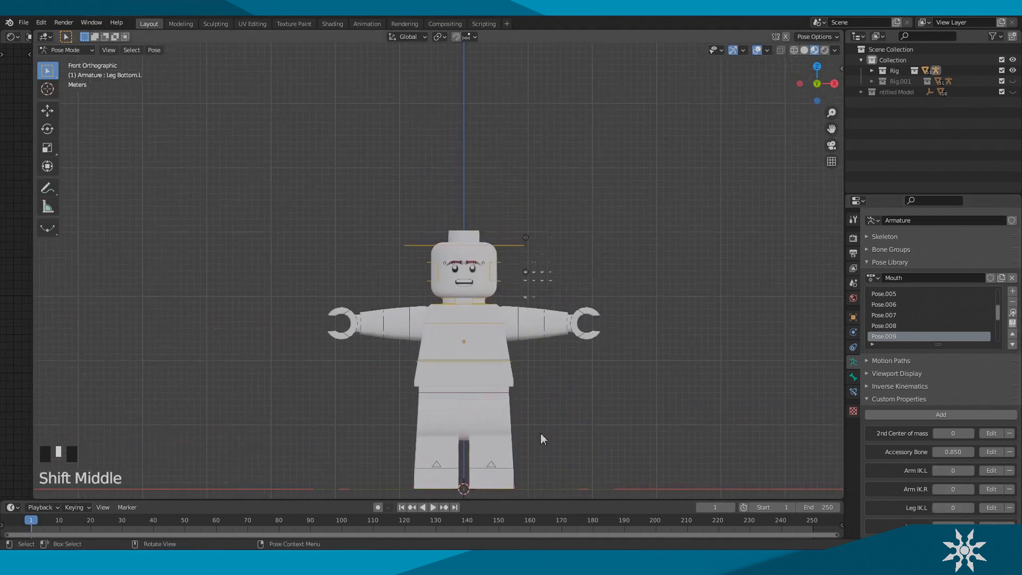
Step: Switch from Pose Mode back to Object Mode
{"action": "scroll", "scroll_direction": "up", "scroll_amount": 3}
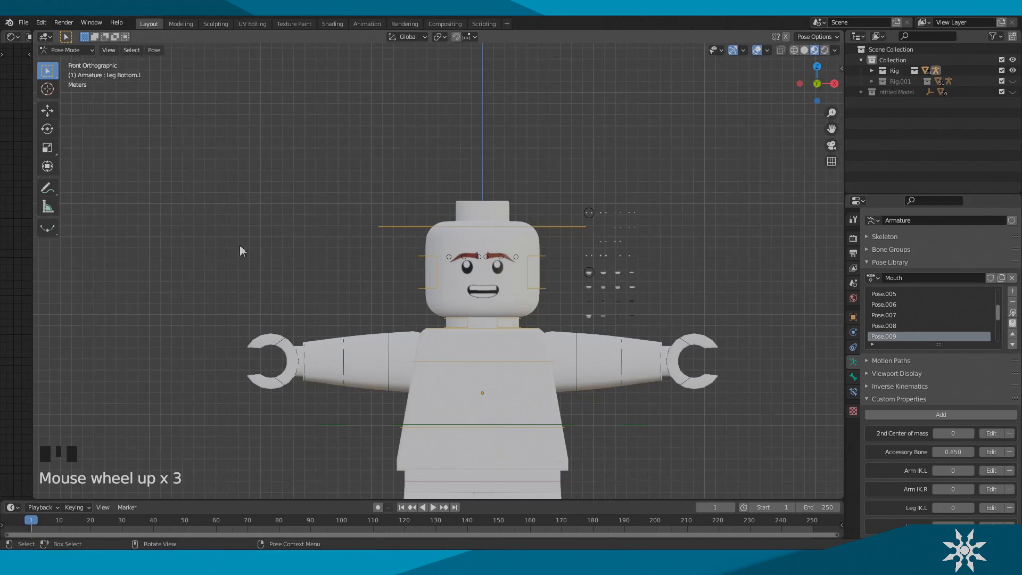
{"action": "left_click", "coordinate": [65, 50]}
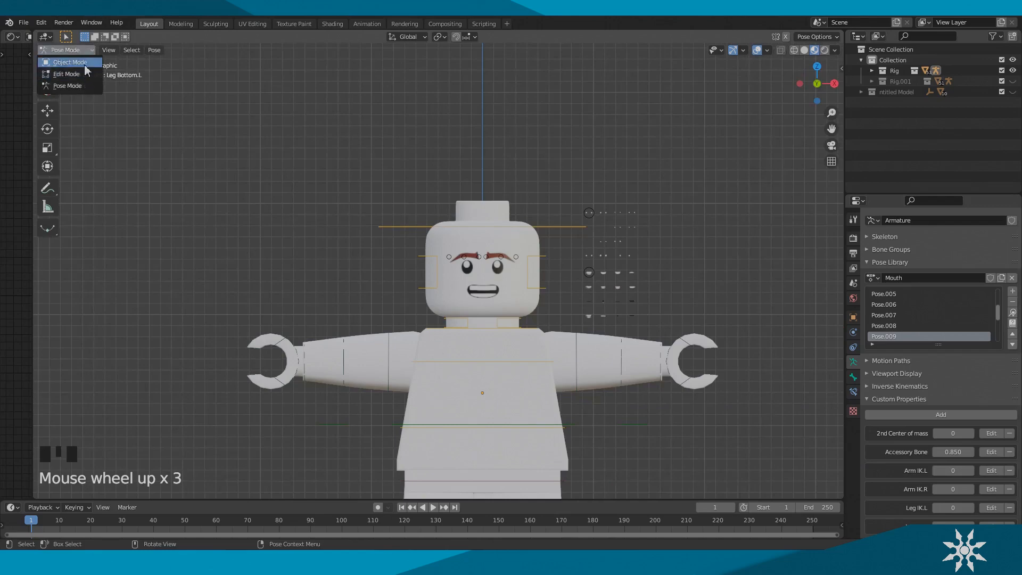
{"action": "left_click", "coordinate": [71, 61]}
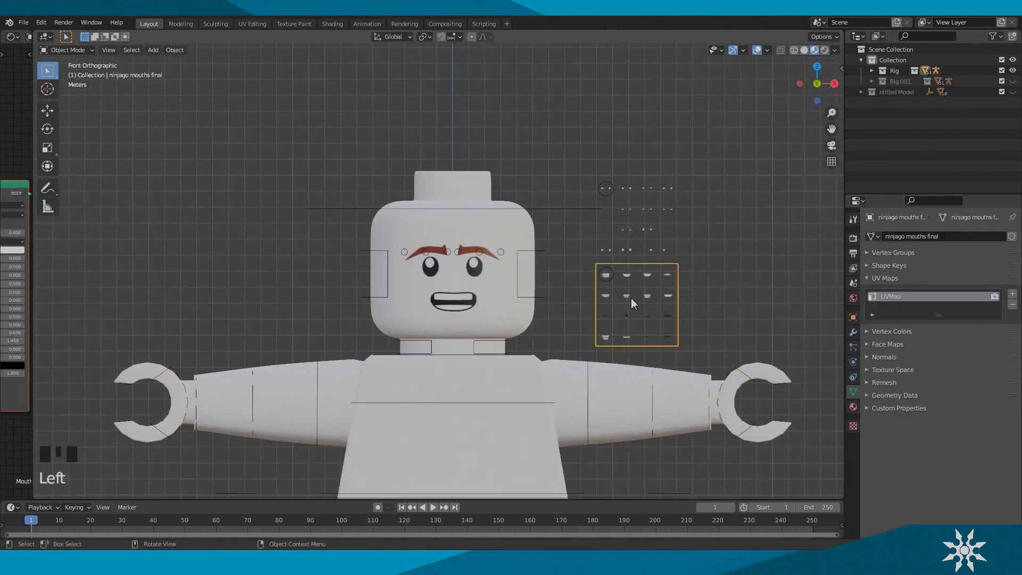
{"action": "mouse_move", "coordinate": [39, 334]}
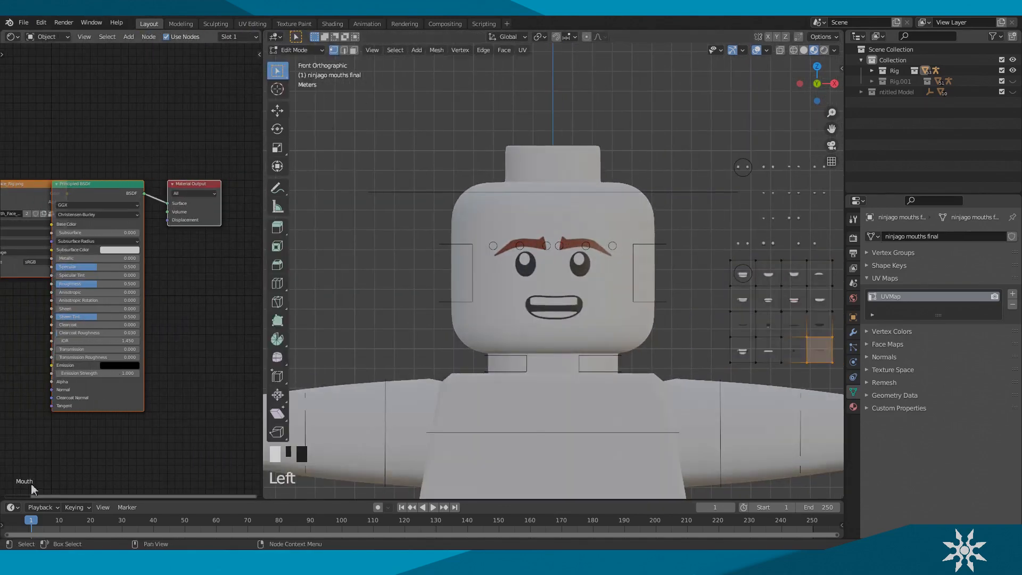
Step: Turn the left editor into a UV Editor showing Mouth_Face_Rig.png, then select the torso
{"action": "left_click", "coordinate": [12, 36]}
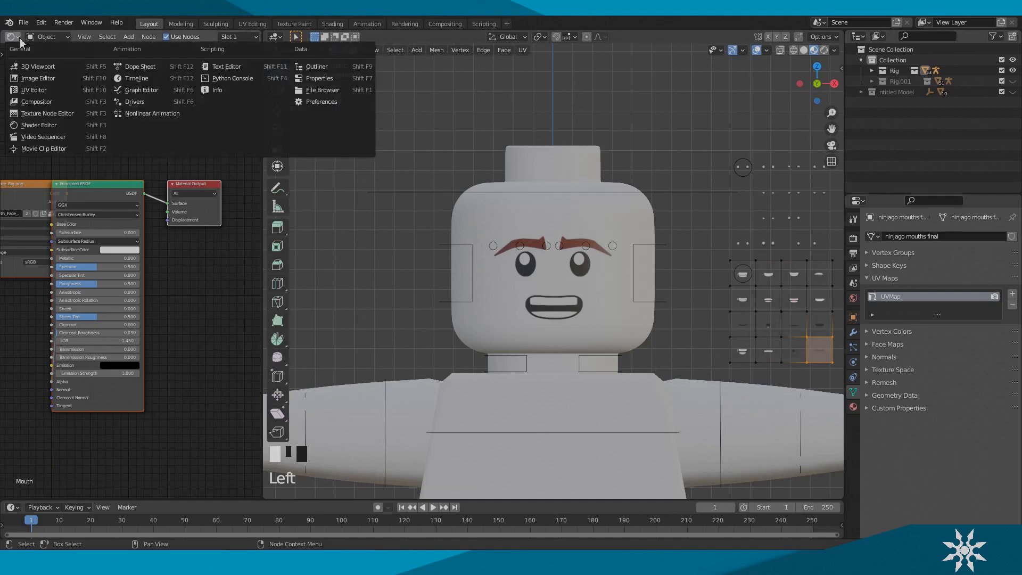
{"action": "mouse_move", "coordinate": [35, 102]}
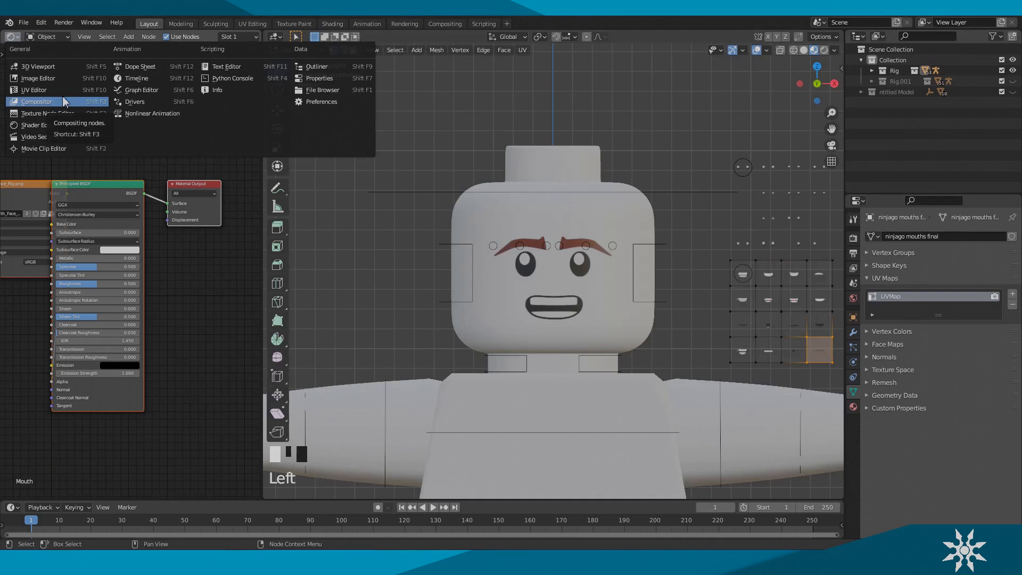
{"action": "left_click", "coordinate": [31, 90]}
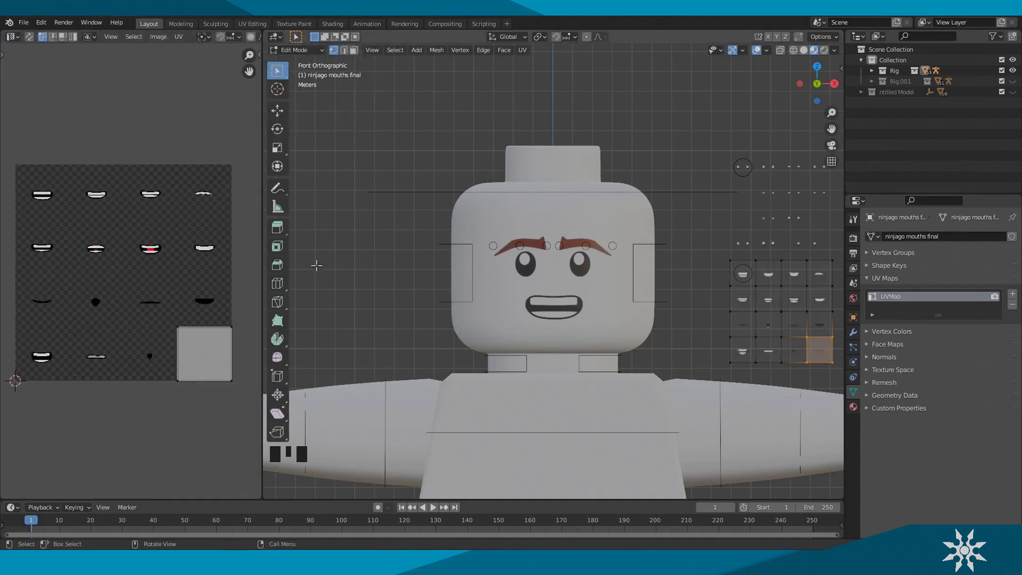
{"action": "key", "text": "a"}
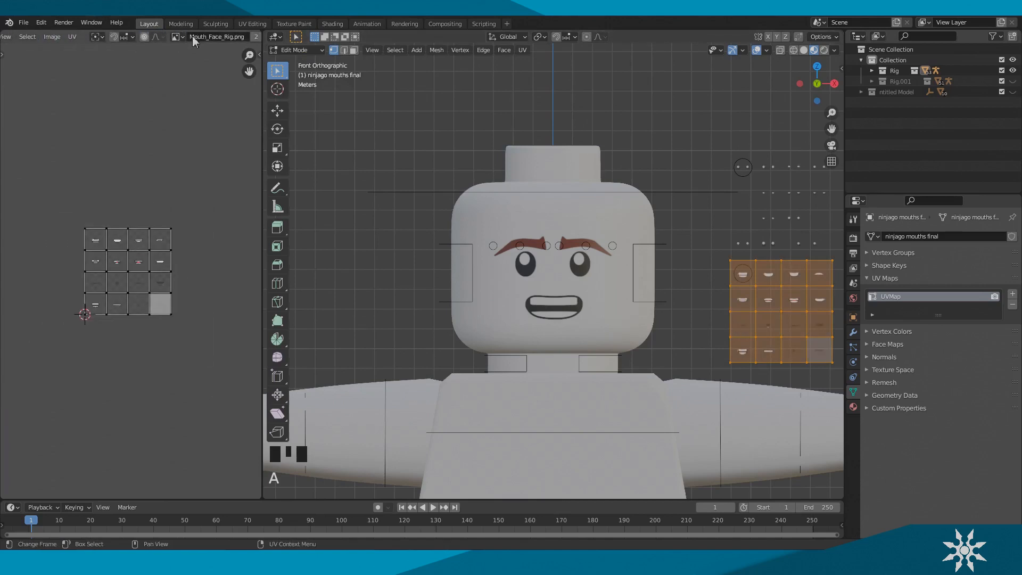
{"action": "left_click", "coordinate": [187, 36]}
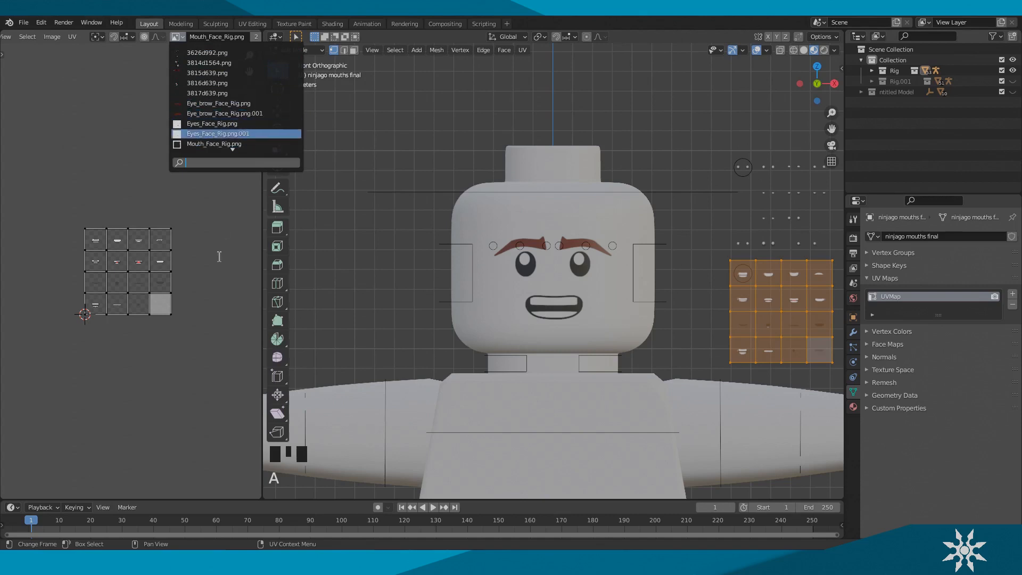
{"action": "left_click", "coordinate": [51, 37]}
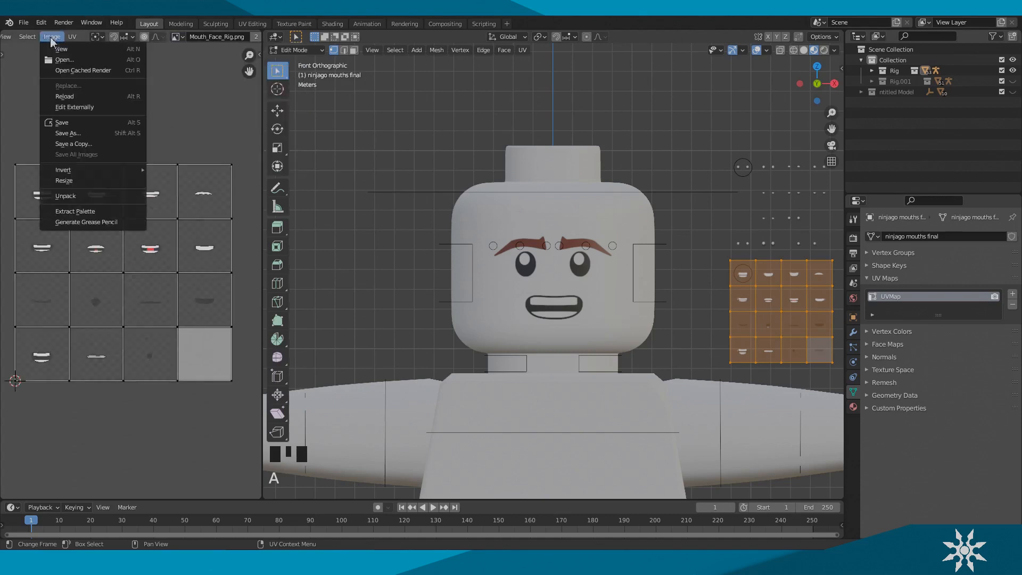
{"action": "mouse_move", "coordinate": [67, 133]}
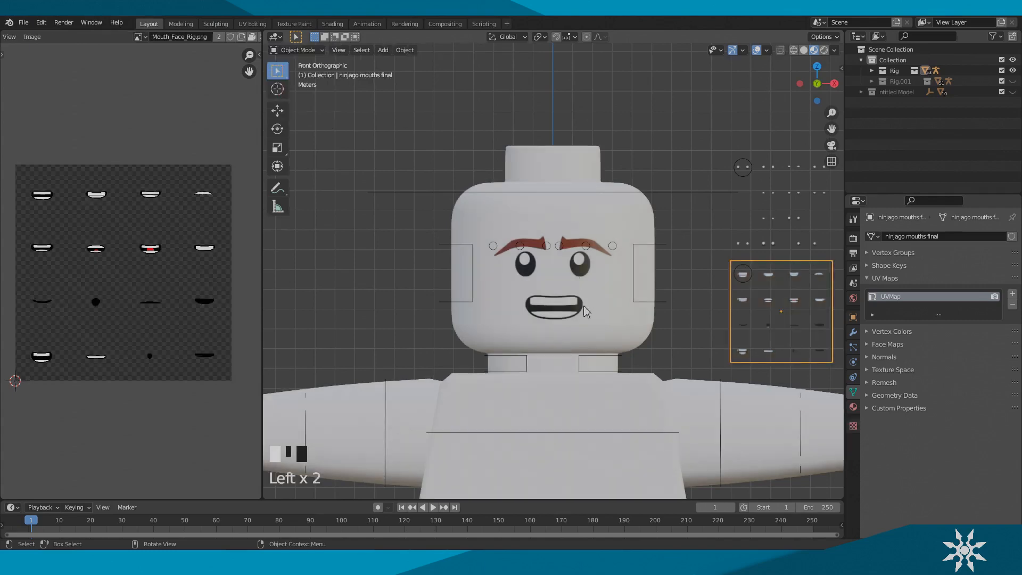
{"action": "scroll", "scroll_direction": "down", "scroll_amount": 3}
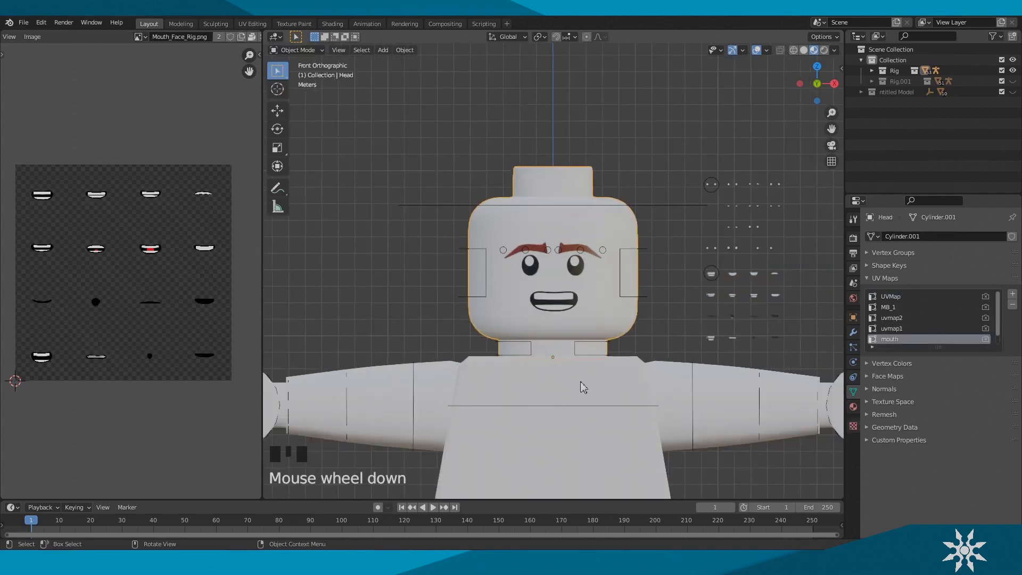
{"action": "left_click", "coordinate": [297, 49]}
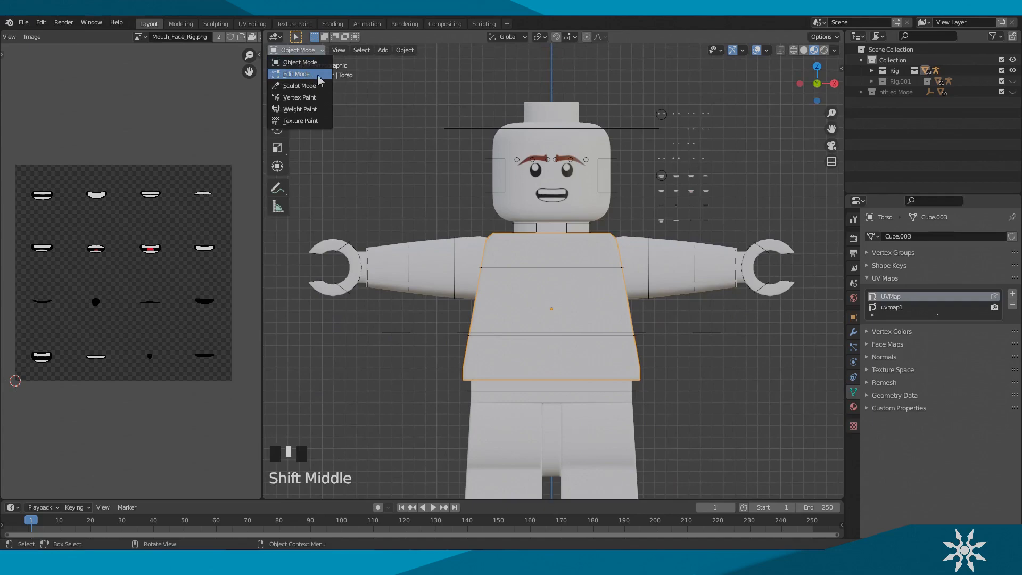
Step: Put the Torso into Edit Mode to view its grid UV layout
{"action": "left_click", "coordinate": [297, 73]}
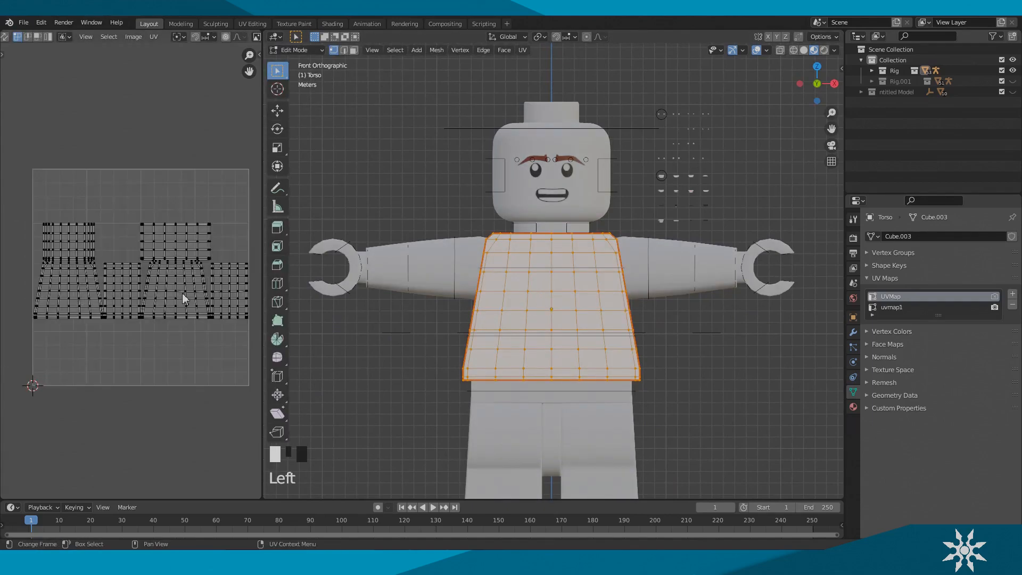
{"action": "left_click", "coordinate": [153, 36]}
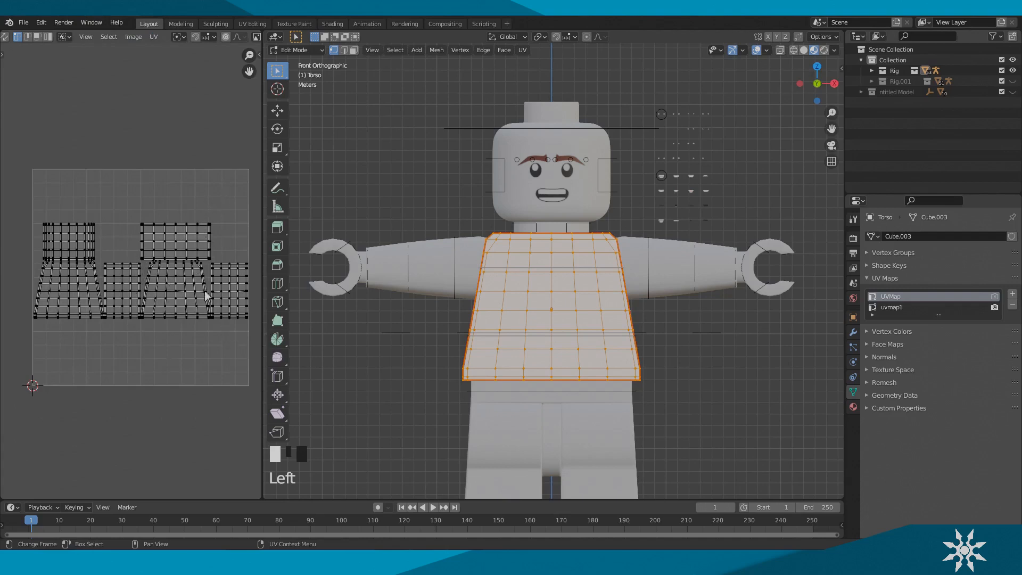
{"action": "left_click", "coordinate": [298, 50]}
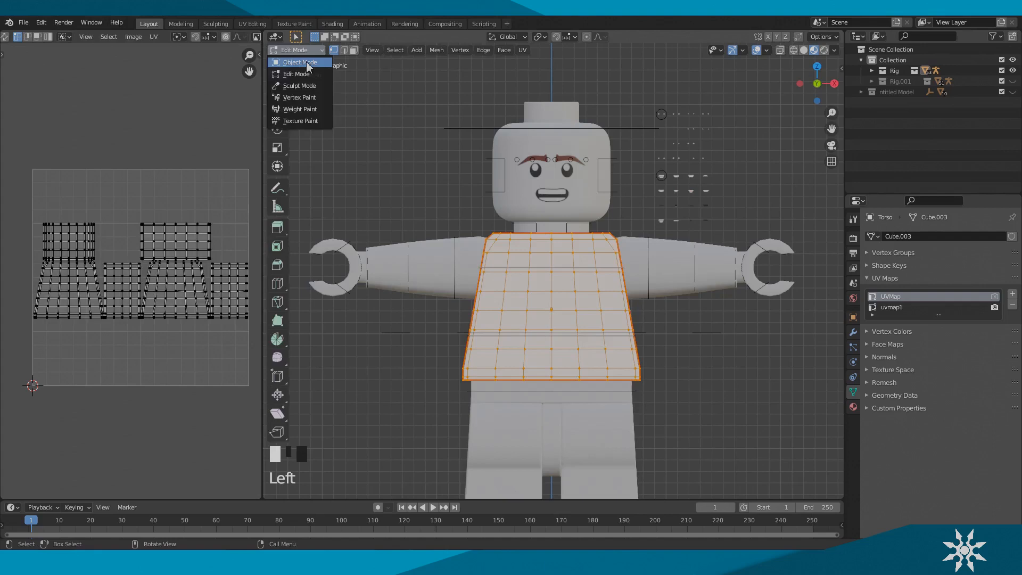
Step: Return the torso to Object Mode alongside the textured red Mecabricks minifigure
{"action": "left_click", "coordinate": [298, 62]}
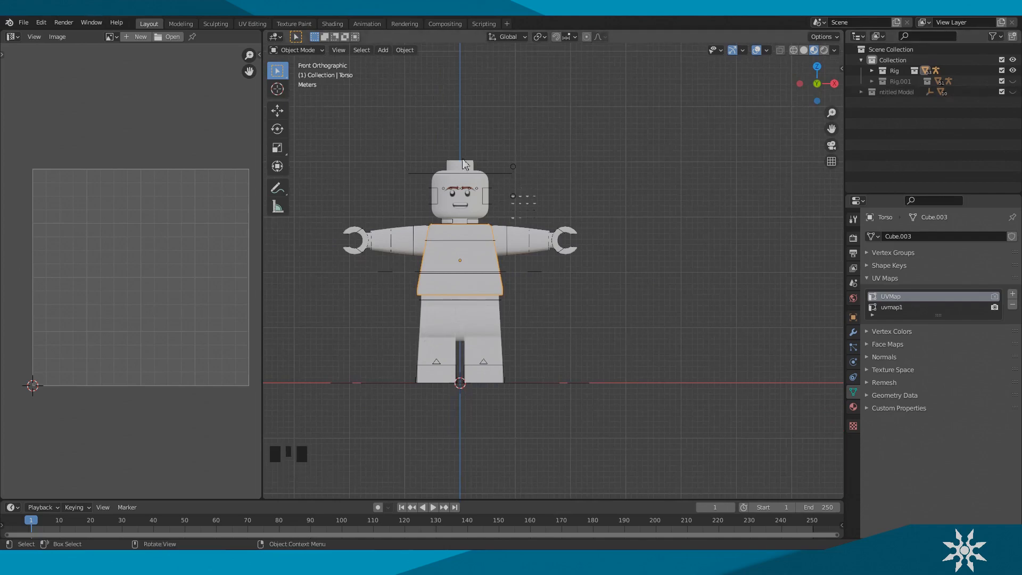
{"action": "mouse_move", "coordinate": [581, 244]}
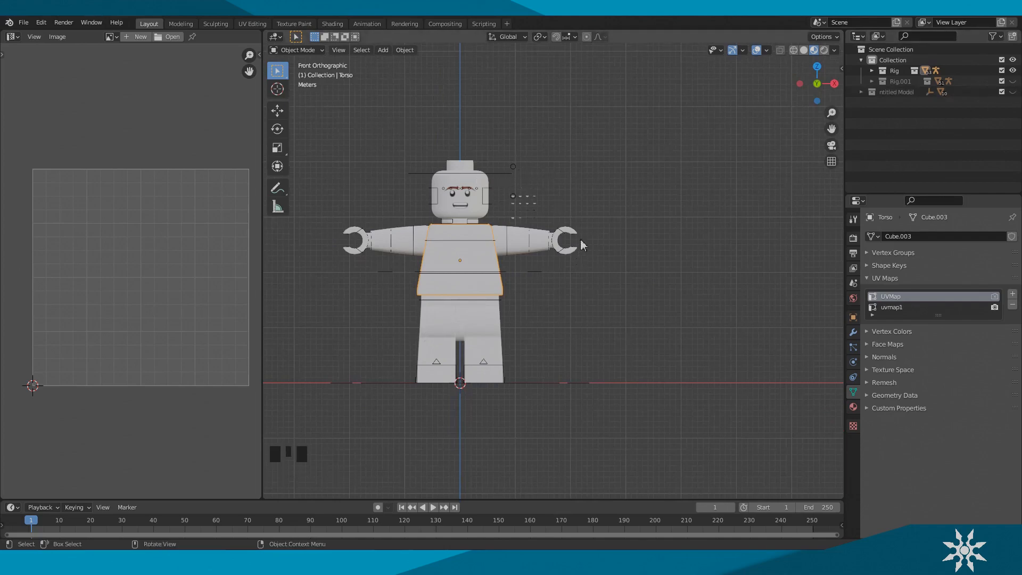
{"action": "mouse_move", "coordinate": [1001, 131]}
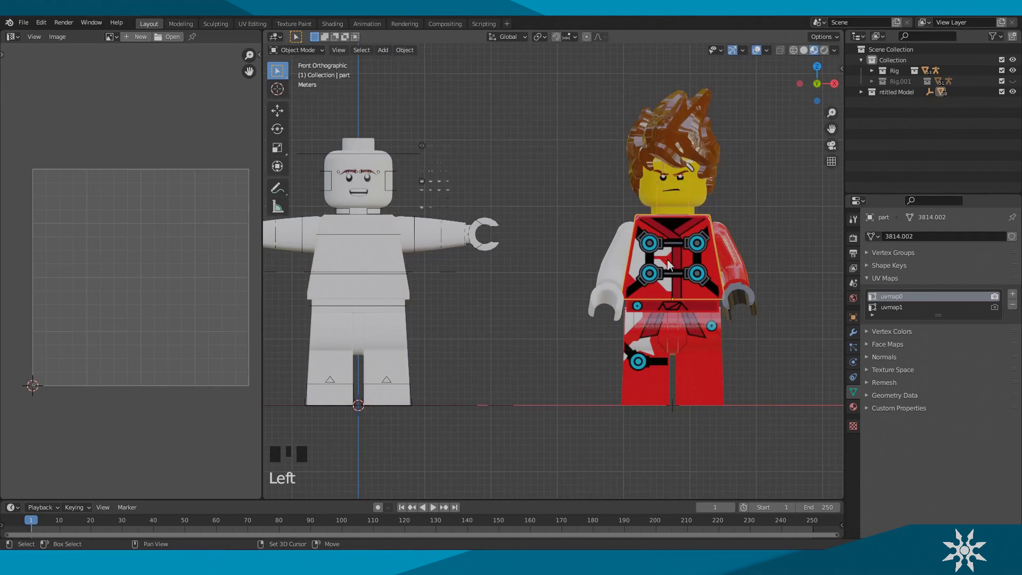
{"action": "left_click", "coordinate": [12, 37]}
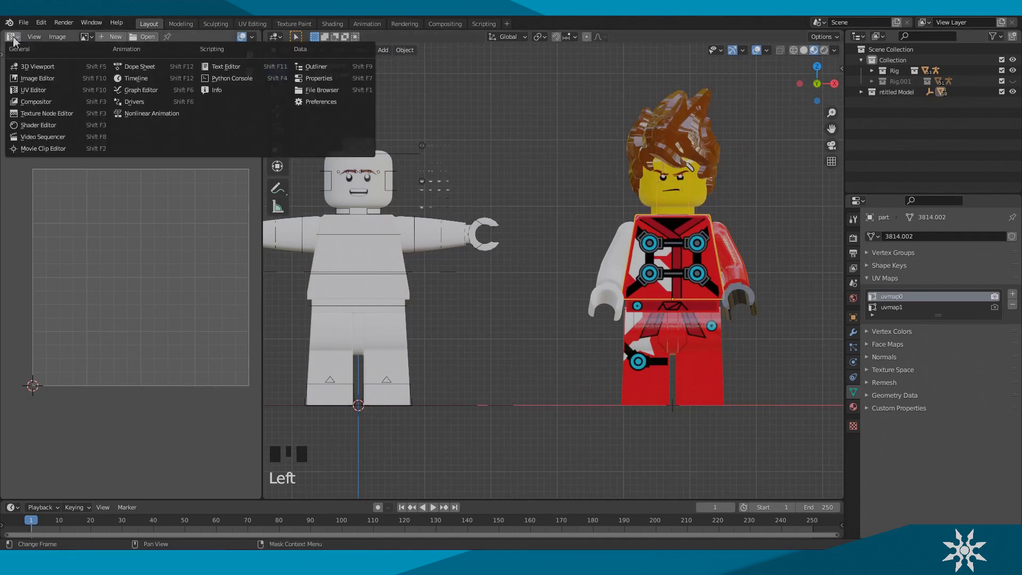
Step: Give the grey torso a new material using pasted 3814d1564.png texture and UV Map nodes
{"action": "left_click", "coordinate": [38, 124]}
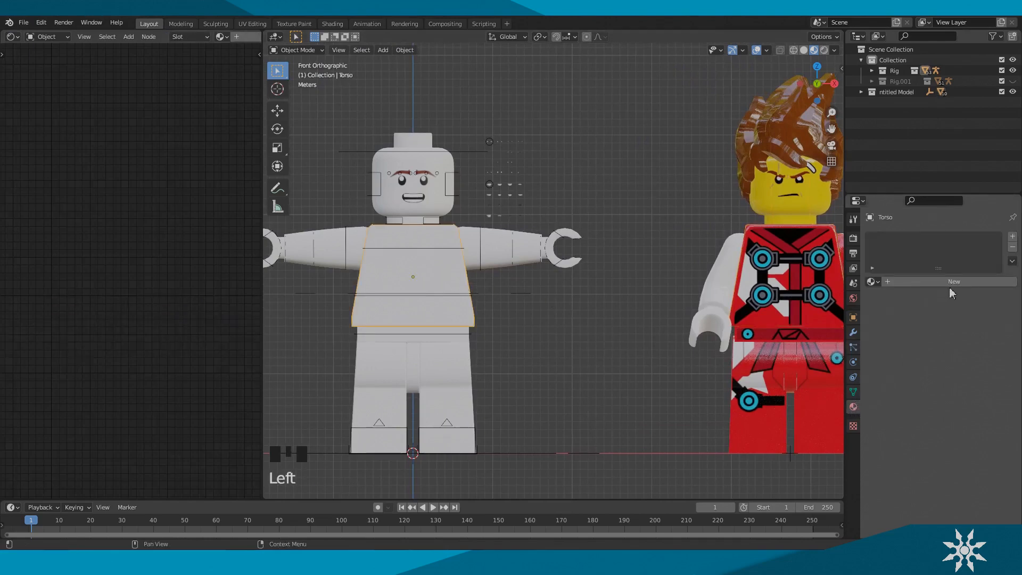
{"action": "left_click", "coordinate": [954, 281]}
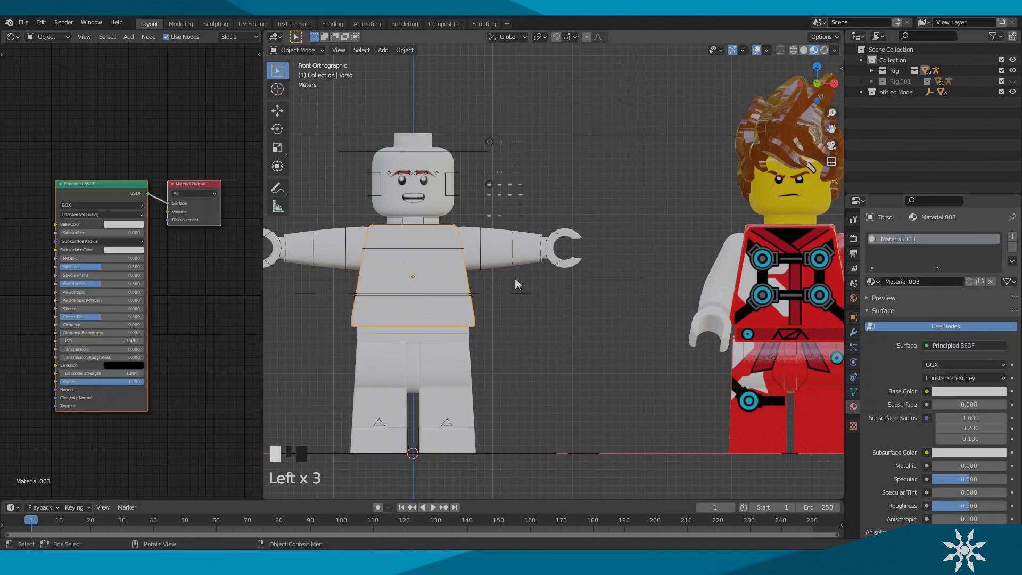
{"action": "scroll", "scroll_direction": "down", "scroll_amount": 3}
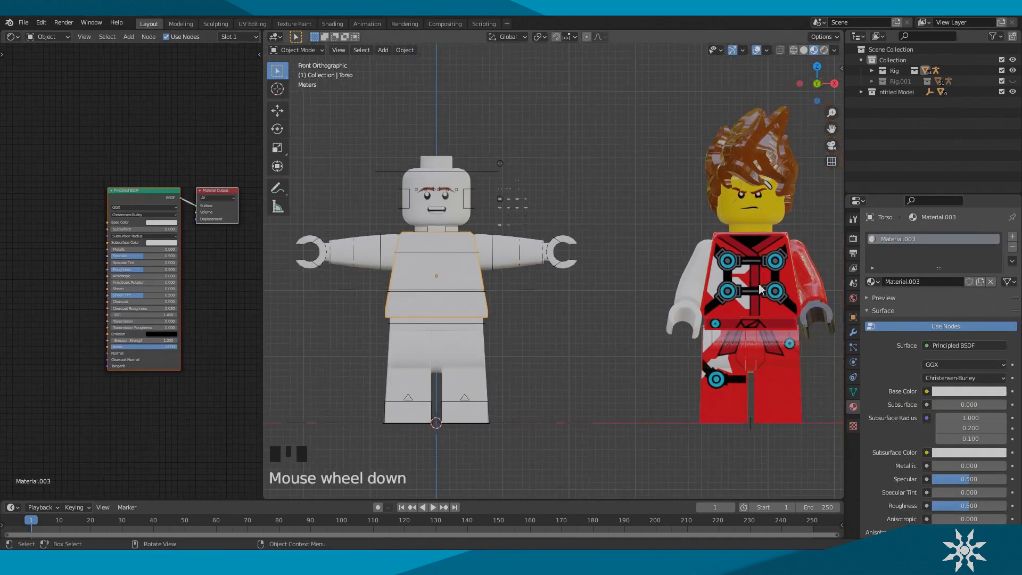
{"action": "left_click", "coordinate": [750, 280]}
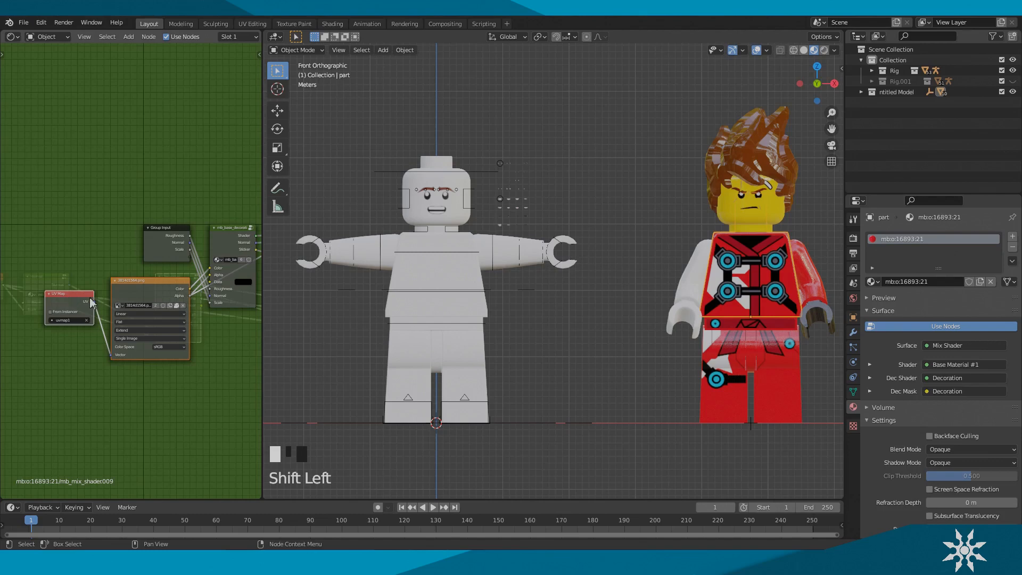
{"action": "scroll", "scroll_direction": "down", "scroll_amount": 3}
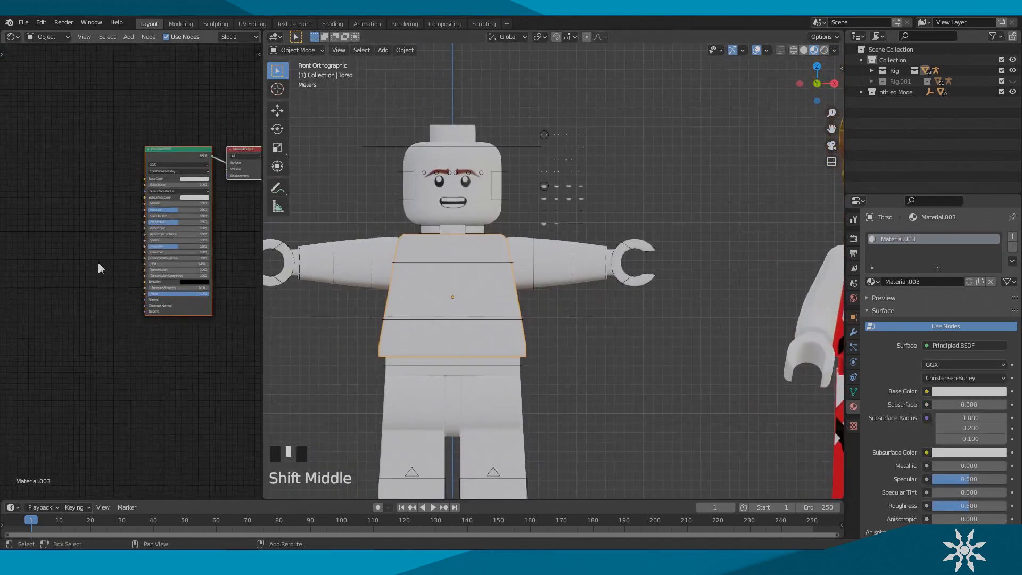
{"action": "key", "text": "ctrl+v"}
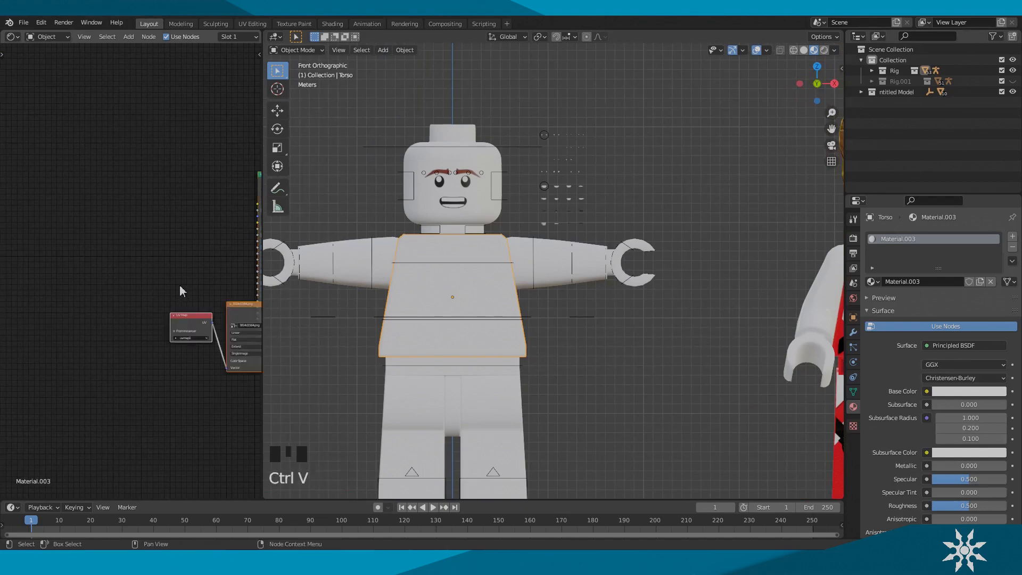
{"action": "scroll", "scroll_direction": "up", "scroll_amount": 3}
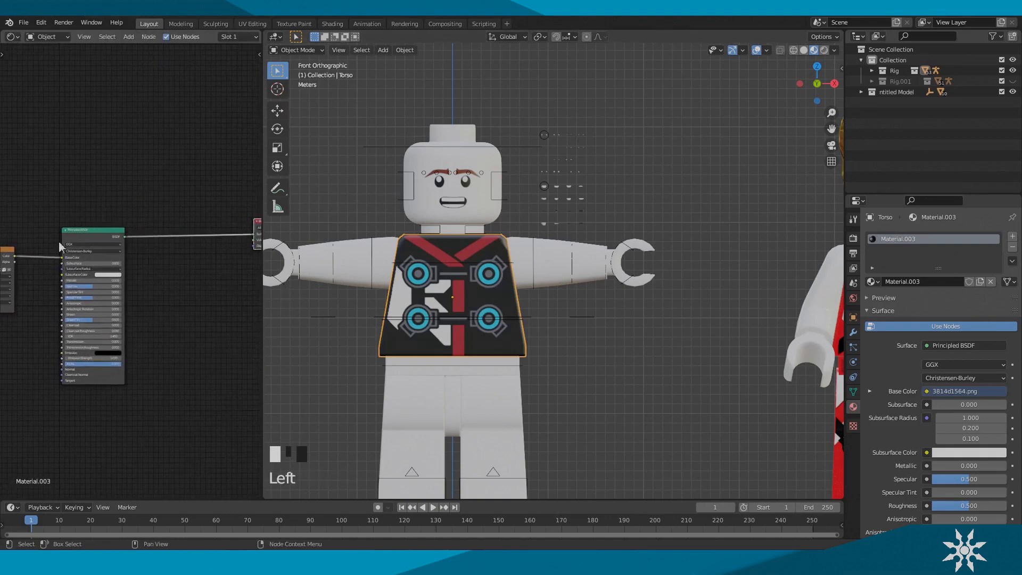
Step: Add a Mix Shader and duplicate the Principled BSDF to blend two shaders
{"action": "left_click", "coordinate": [91, 230]}
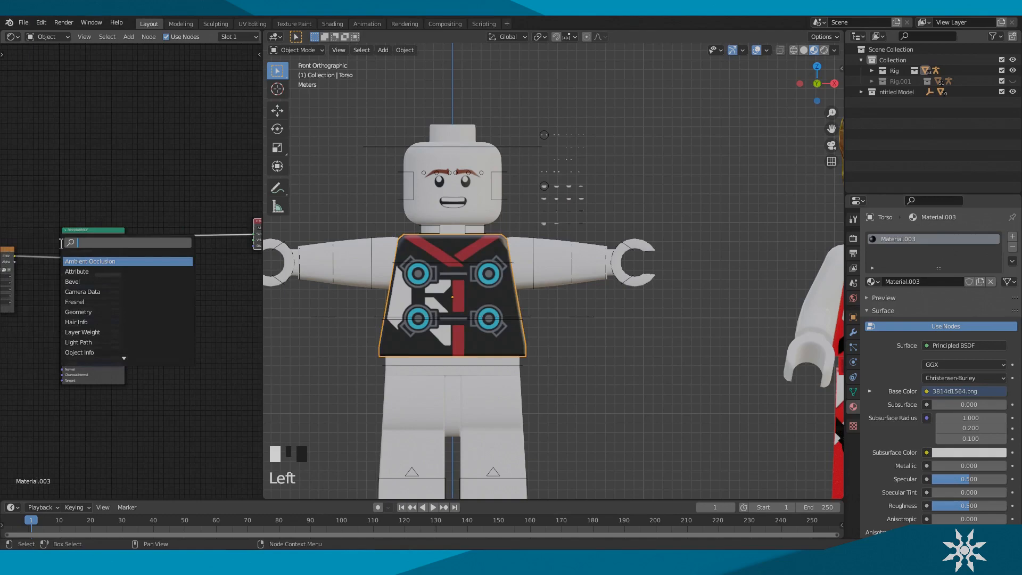
{"action": "type", "text": "mix"}
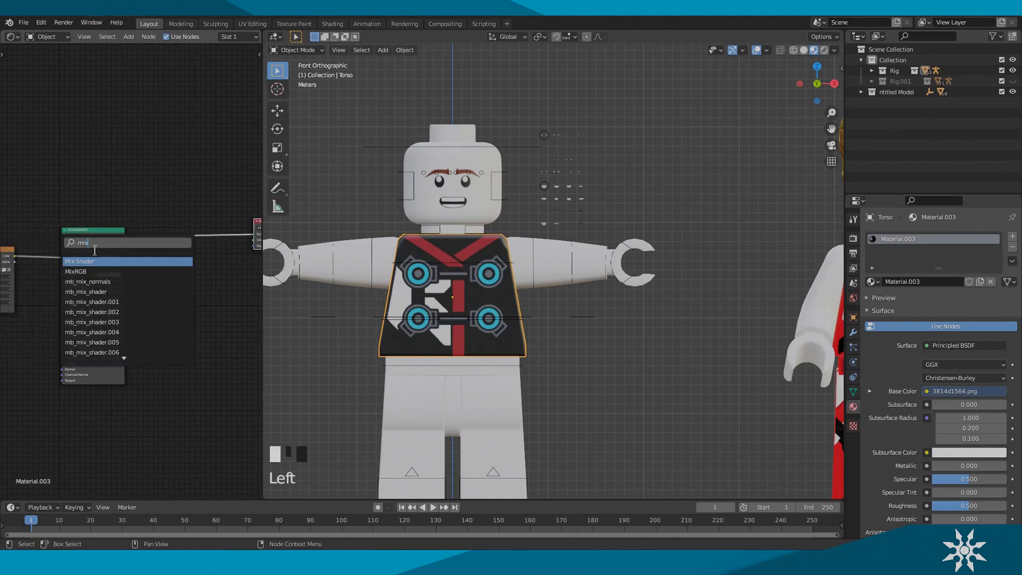
{"action": "left_click", "coordinate": [79, 261]}
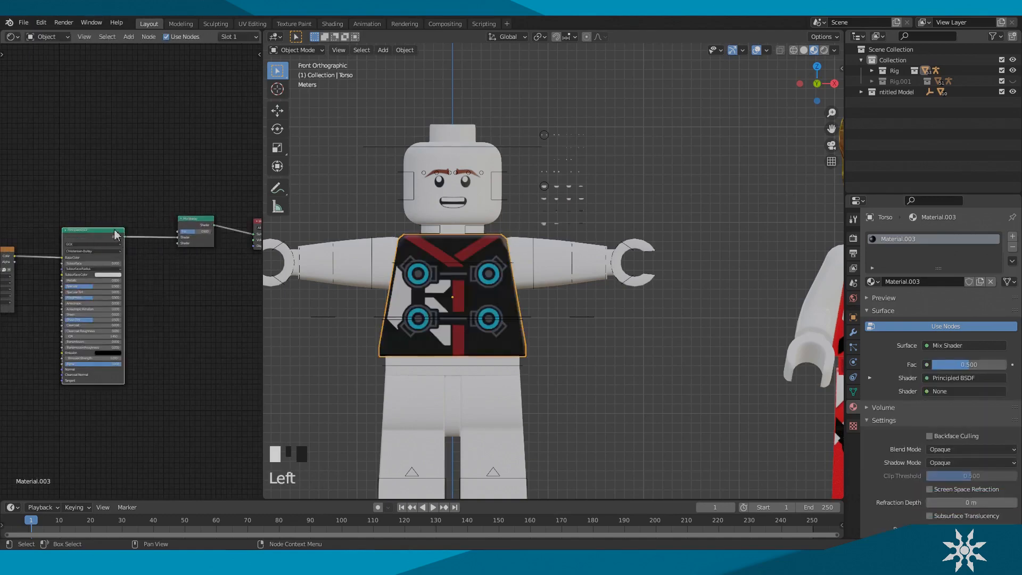
{"action": "key", "text": "shift+d"}
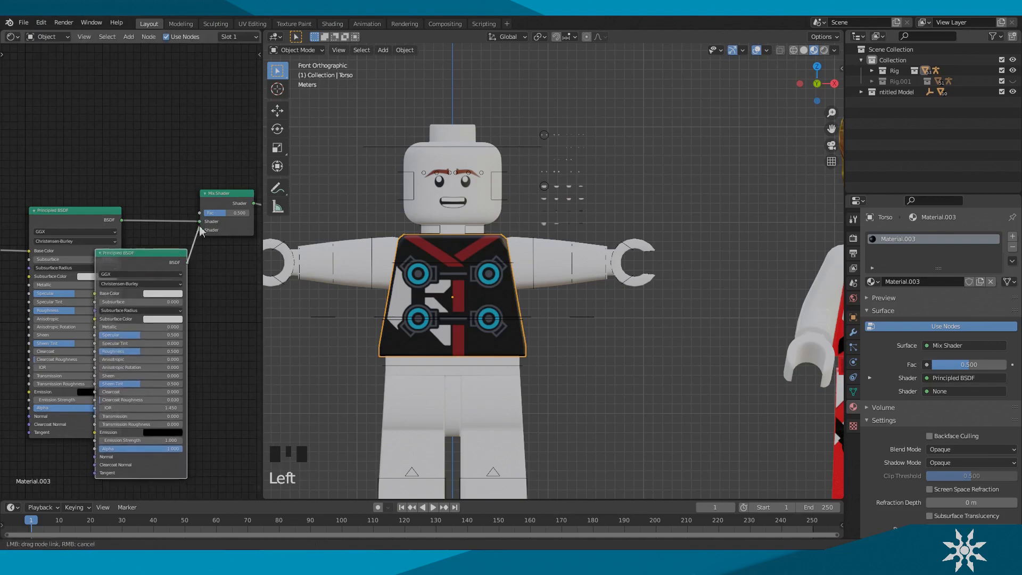
{"action": "scroll", "scroll_direction": "down", "scroll_amount": 3}
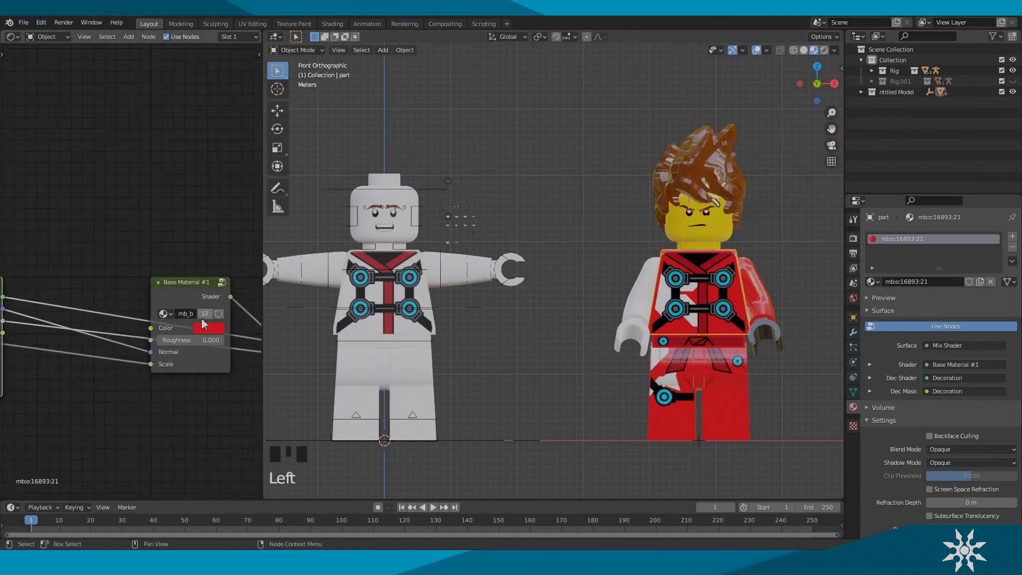
Step: Copy the D6001E red hex code into the torso's second Principled BSDF base colour
{"action": "left_click", "coordinate": [208, 327]}
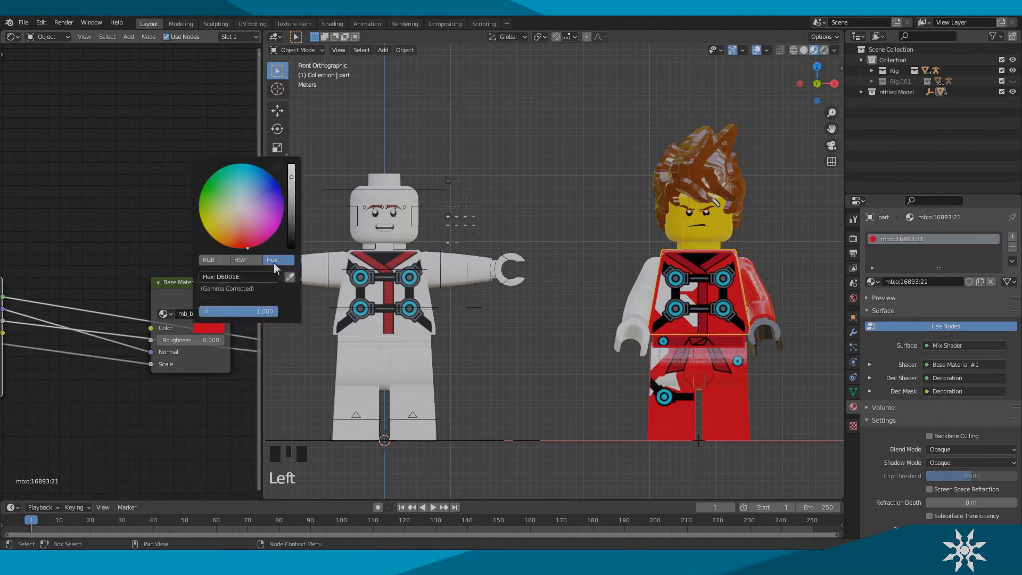
{"action": "left_click", "coordinate": [238, 276]}
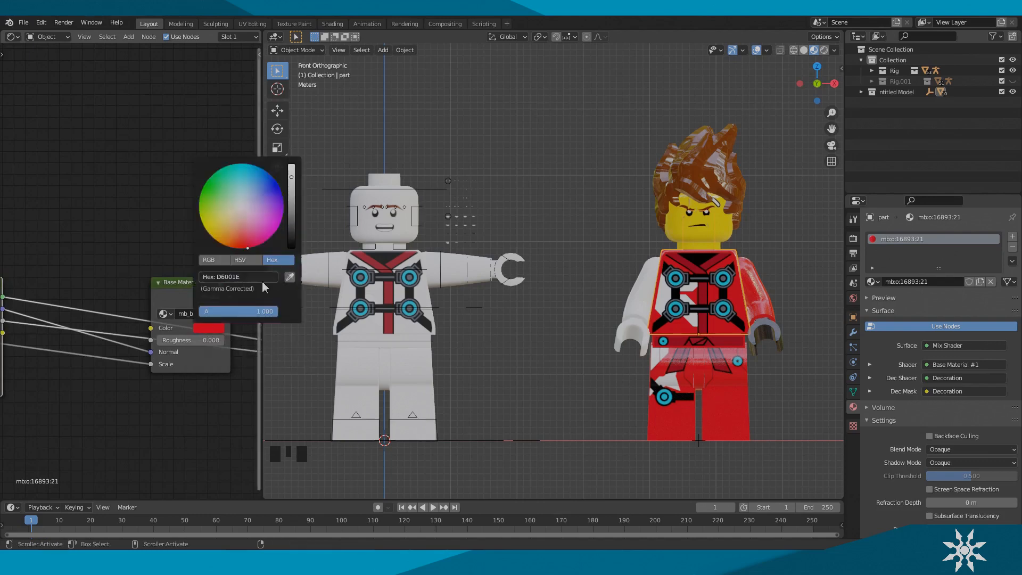
{"action": "scroll", "scroll_direction": "up", "scroll_amount": 3}
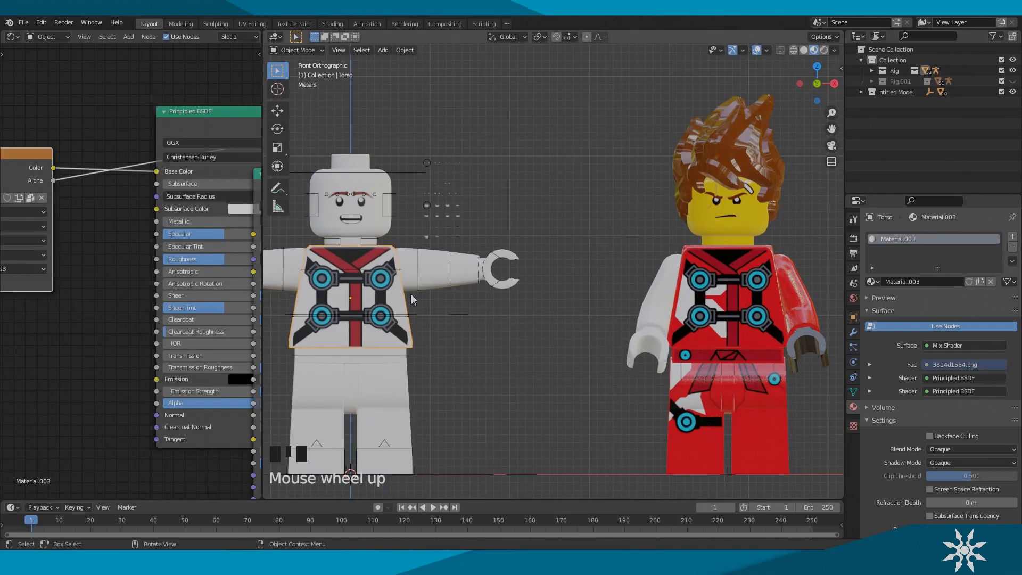
{"action": "scroll", "scroll_direction": "down", "scroll_amount": 3}
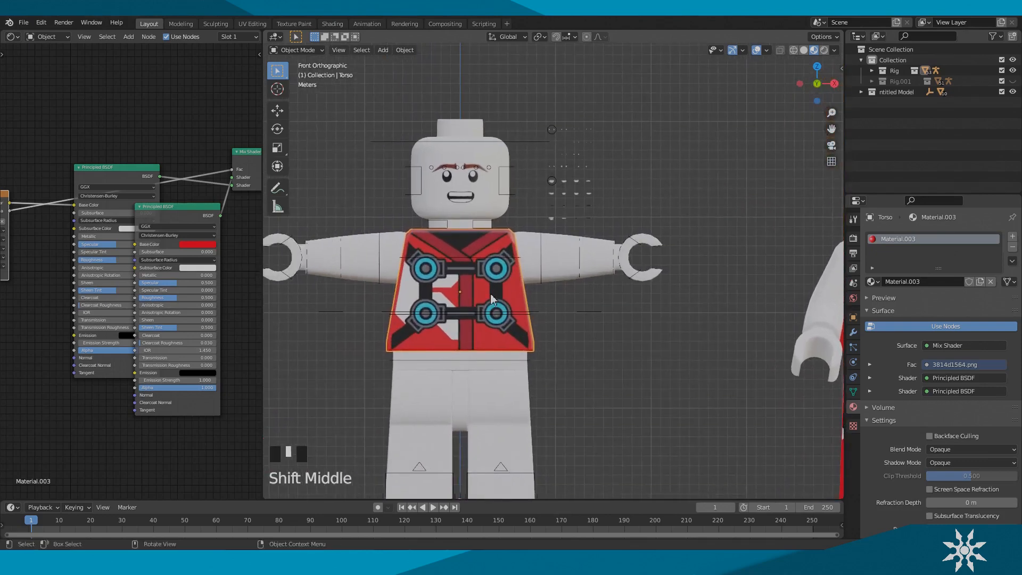
{"action": "mouse_move", "coordinate": [332, 260]}
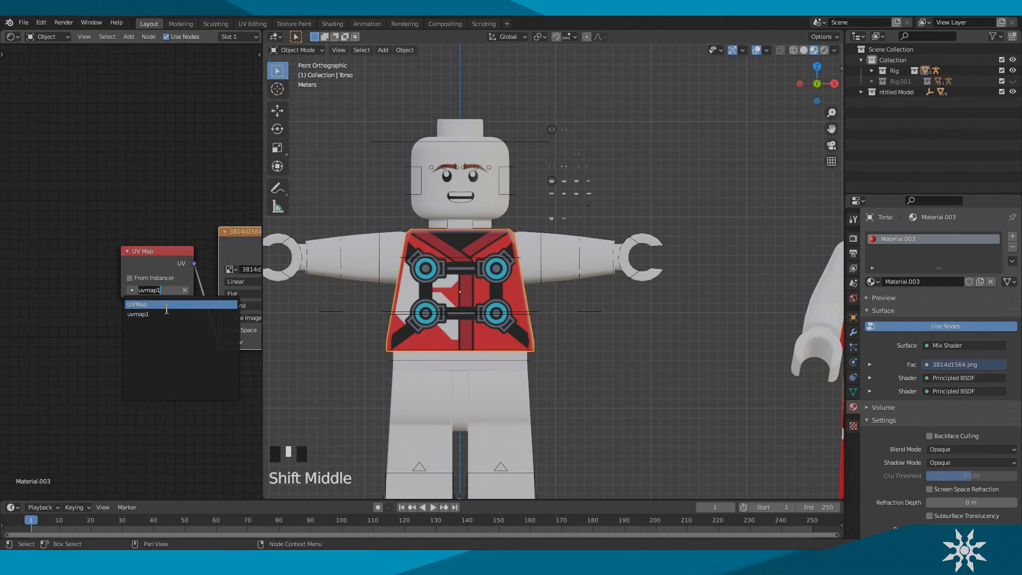
Step: Switch the torso's UV Map node to uvmap1 and view the Mecabricks leg part
{"action": "scroll", "scroll_direction": "up", "scroll_amount": 3}
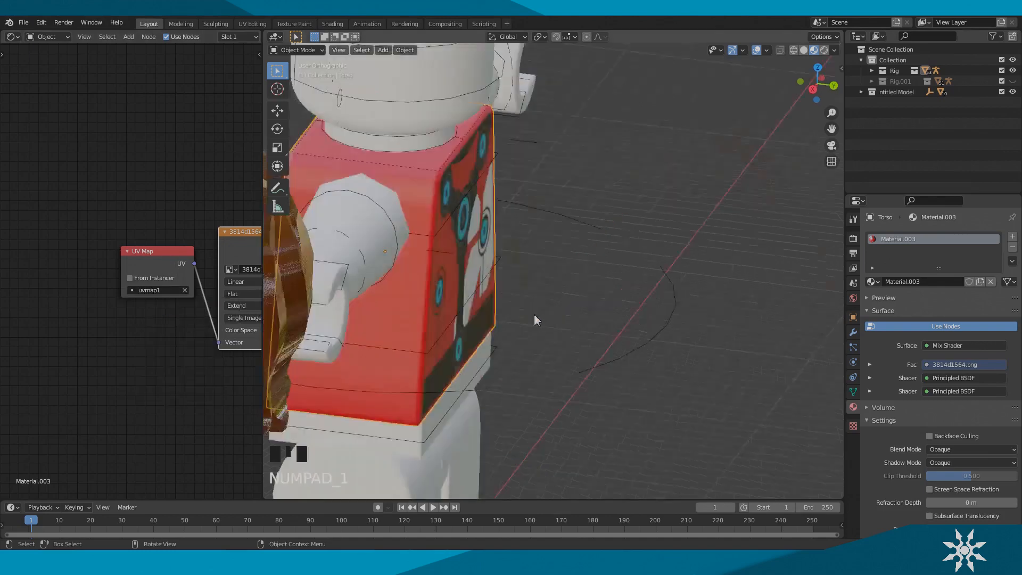
{"action": "scroll", "scroll_direction": "down", "scroll_amount": 3}
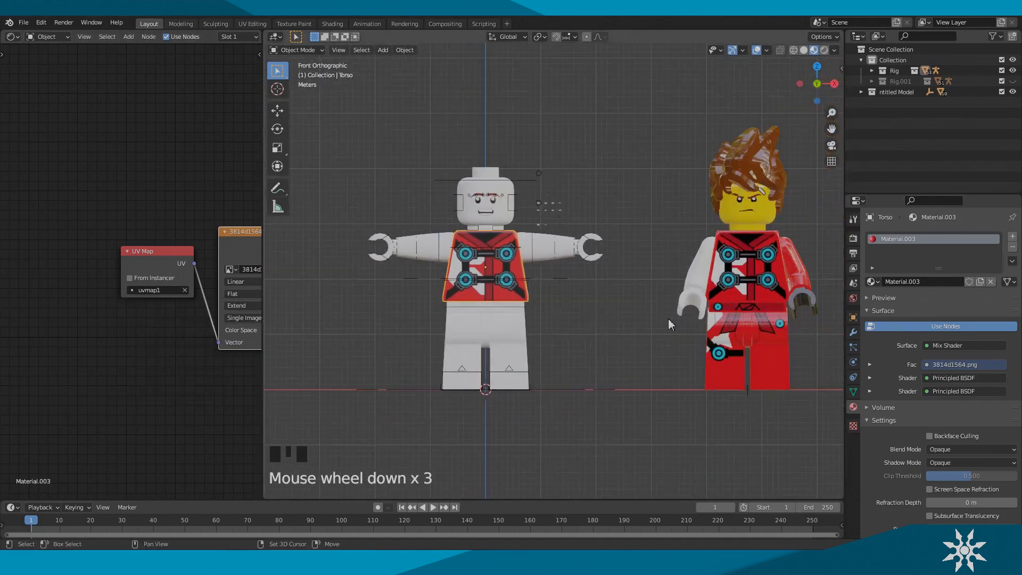
{"action": "scroll", "scroll_direction": "up", "scroll_amount": 3}
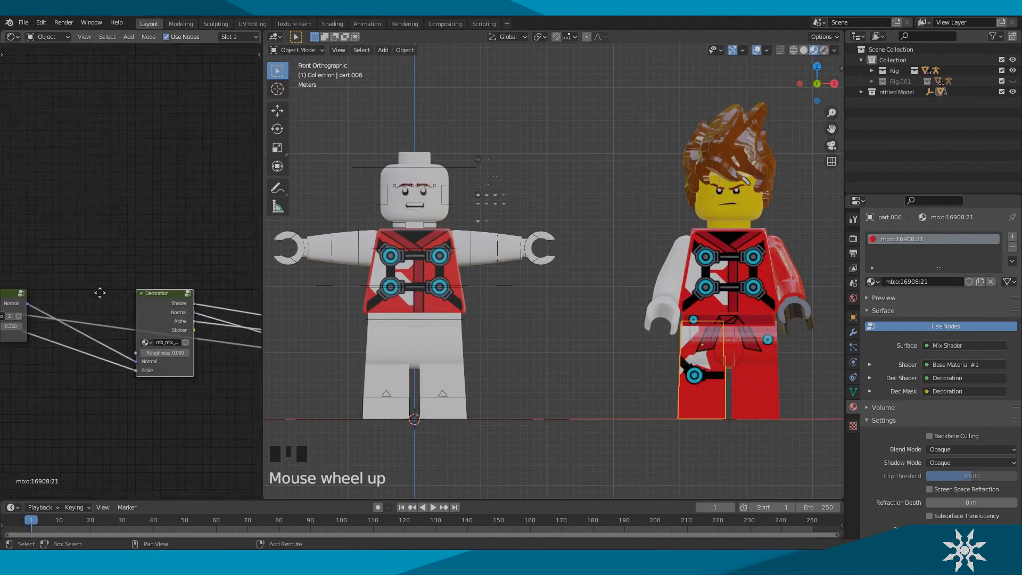
Step: Create a new material on the right leg and paste the copied texture nodes into it
{"action": "scroll", "scroll_direction": "up", "scroll_amount": 3}
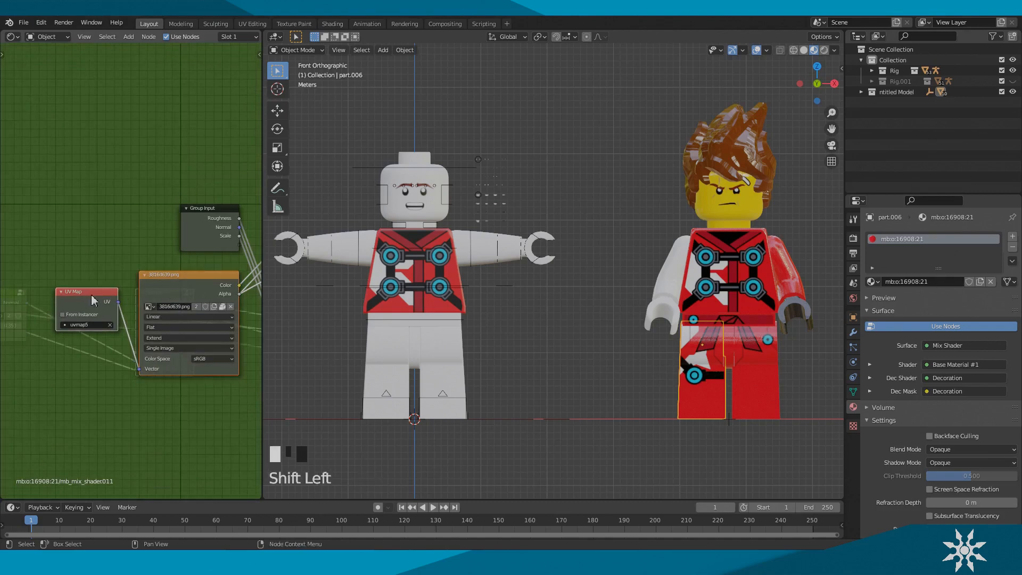
{"action": "mouse_move", "coordinate": [421, 351]}
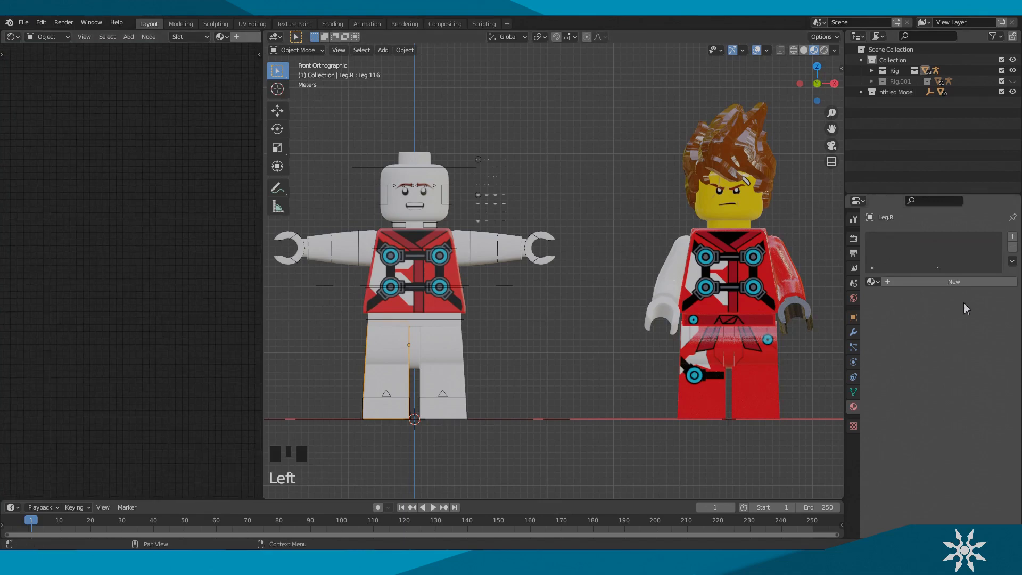
{"action": "left_click", "coordinate": [953, 281]}
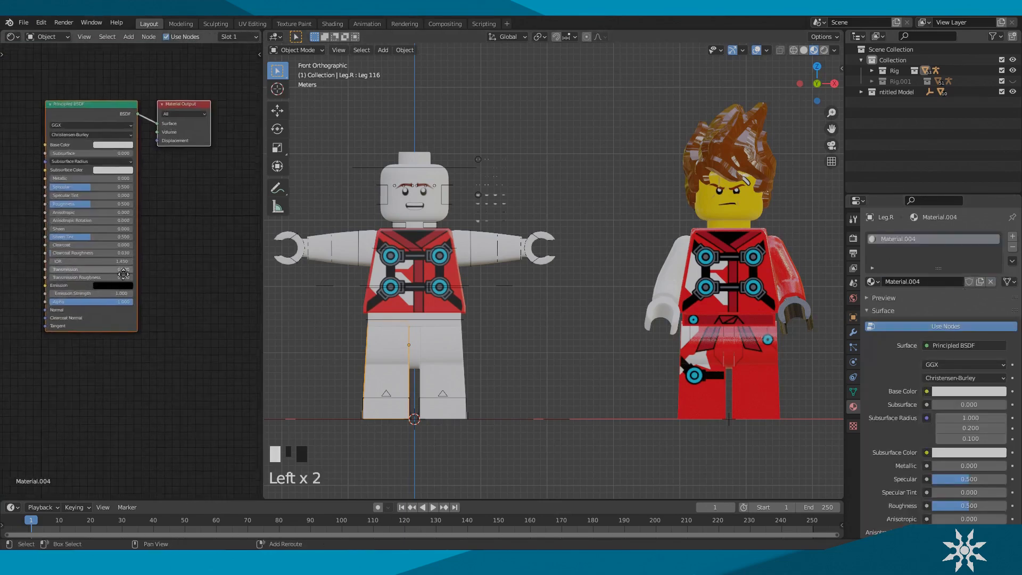
{"action": "key", "text": "ctrl+v"}
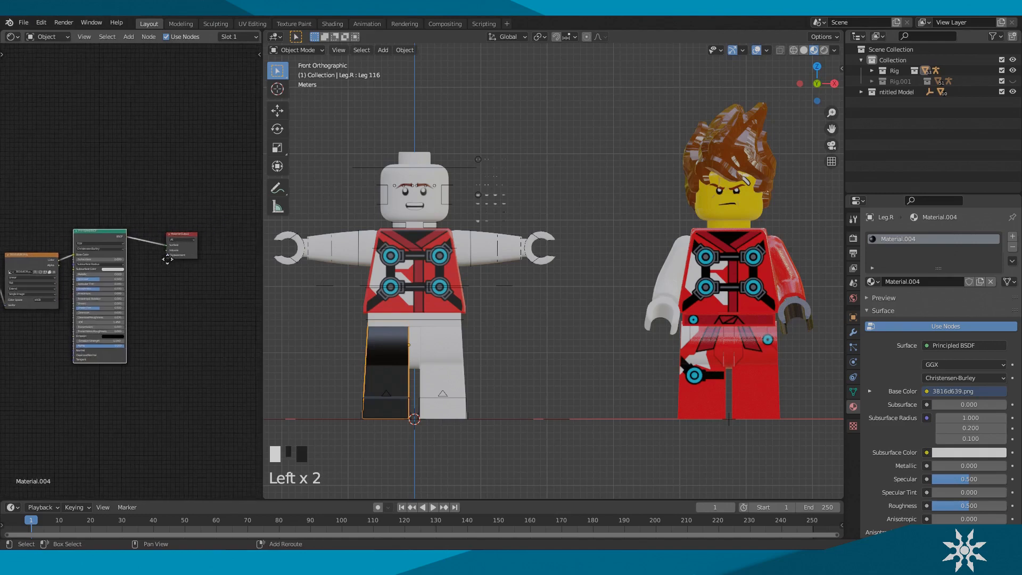
Step: Add a Mix Shader and a duplicate Principled BSDF to the leg material
{"action": "left_click", "coordinate": [128, 37]}
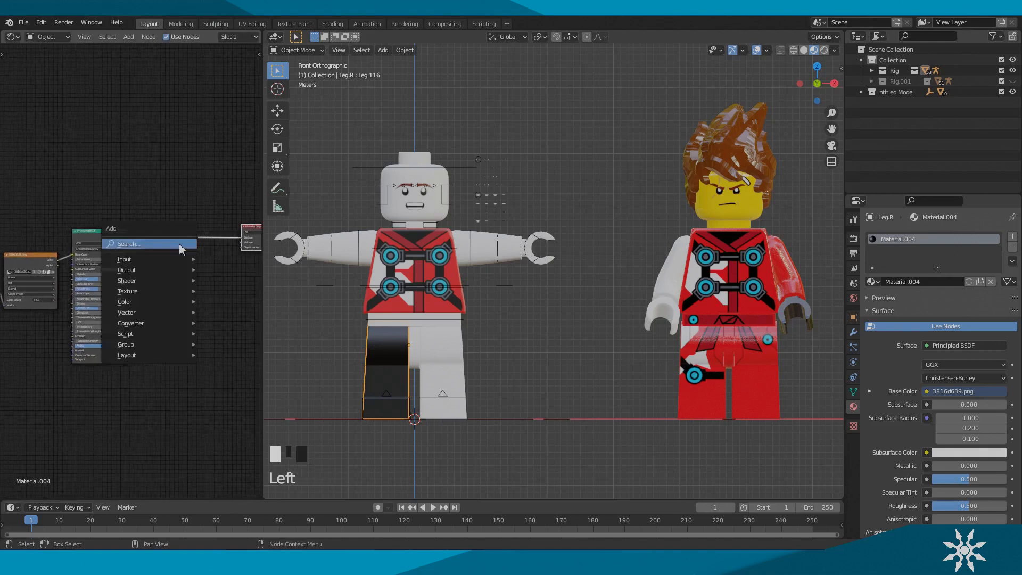
{"action": "type", "text": "mix"}
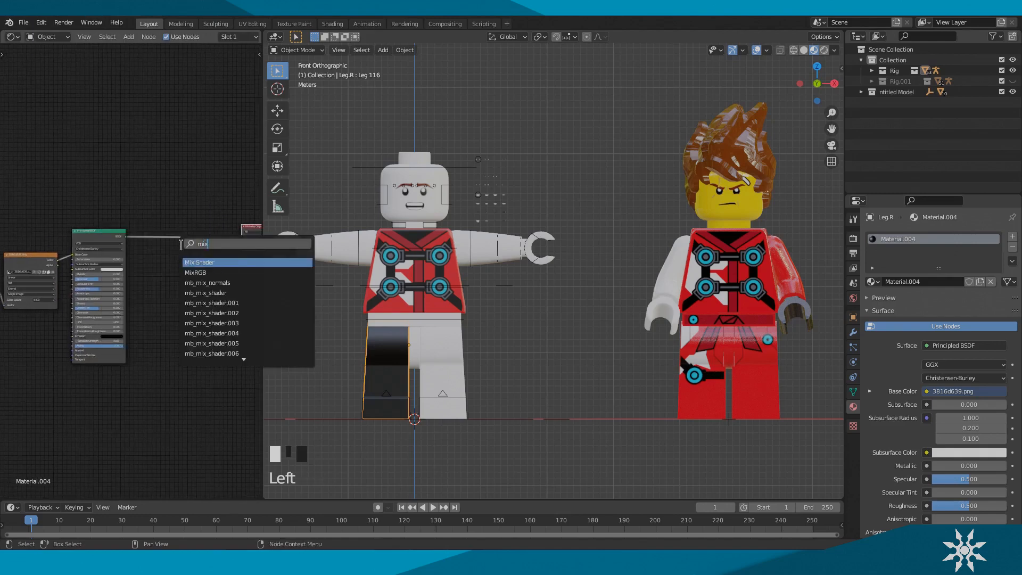
{"action": "left_click", "coordinate": [200, 262]}
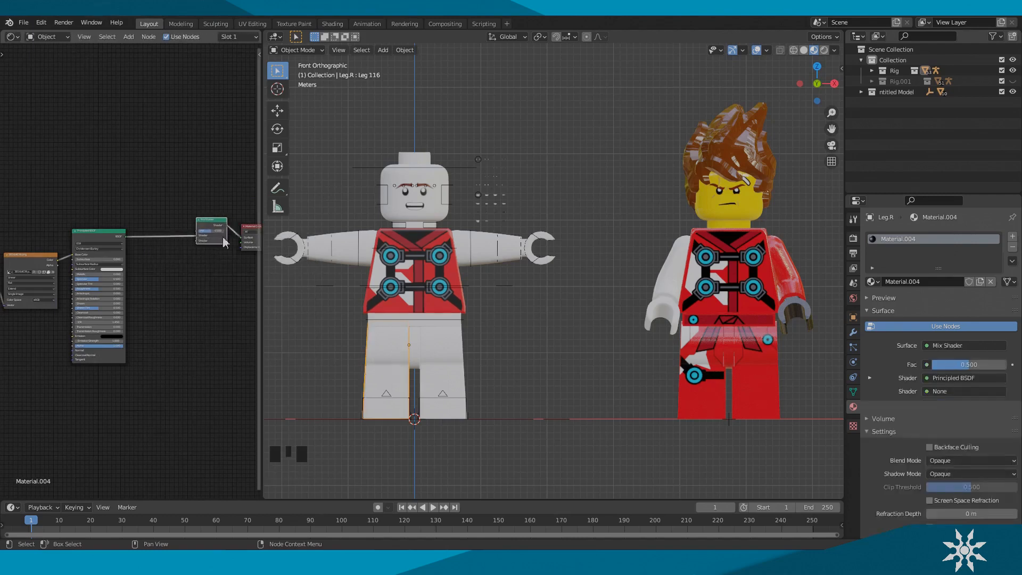
{"action": "key", "text": "shift+d"}
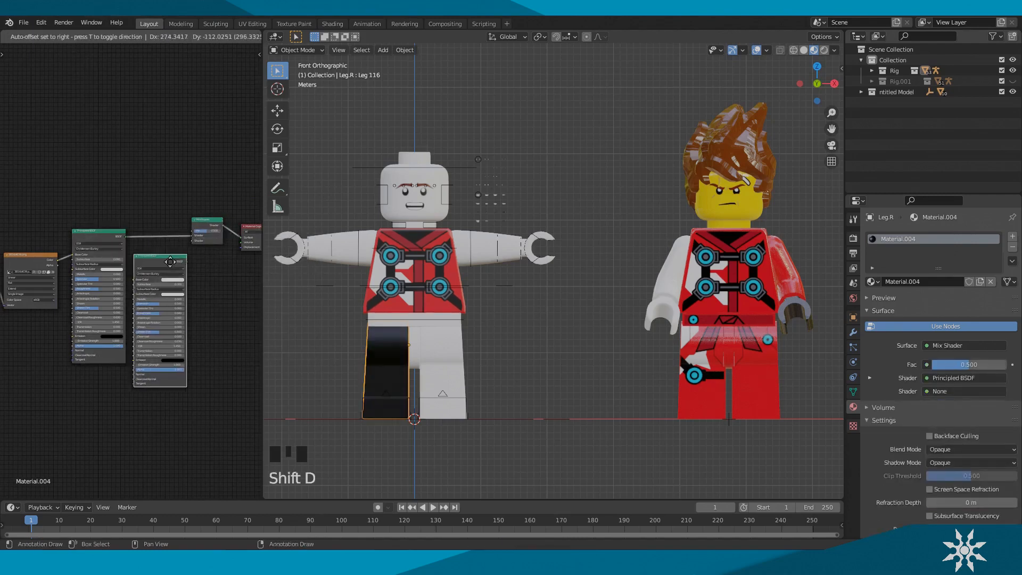
{"action": "scroll", "scroll_direction": "up", "scroll_amount": 3}
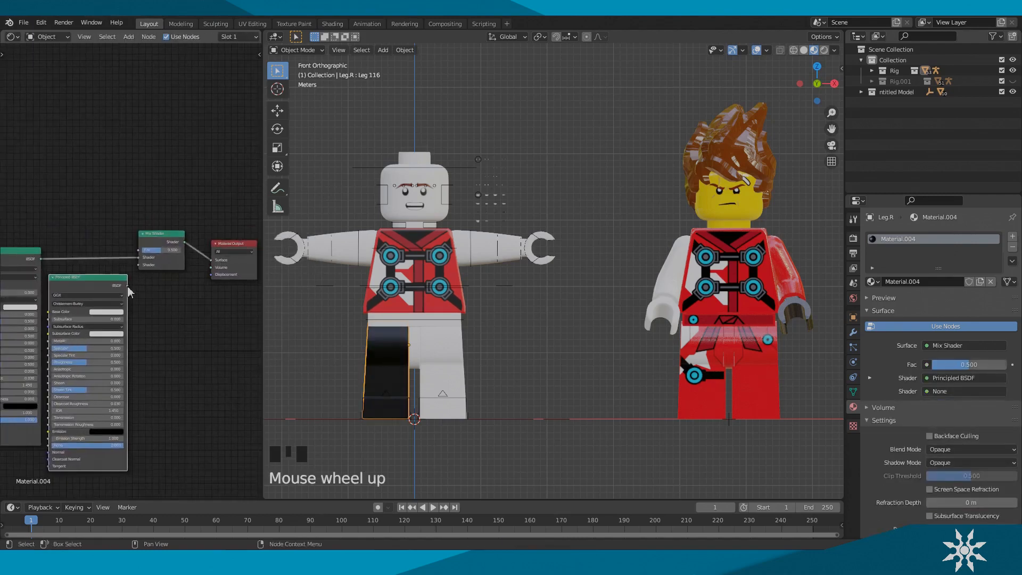
{"action": "scroll", "scroll_direction": "up", "scroll_amount": 3}
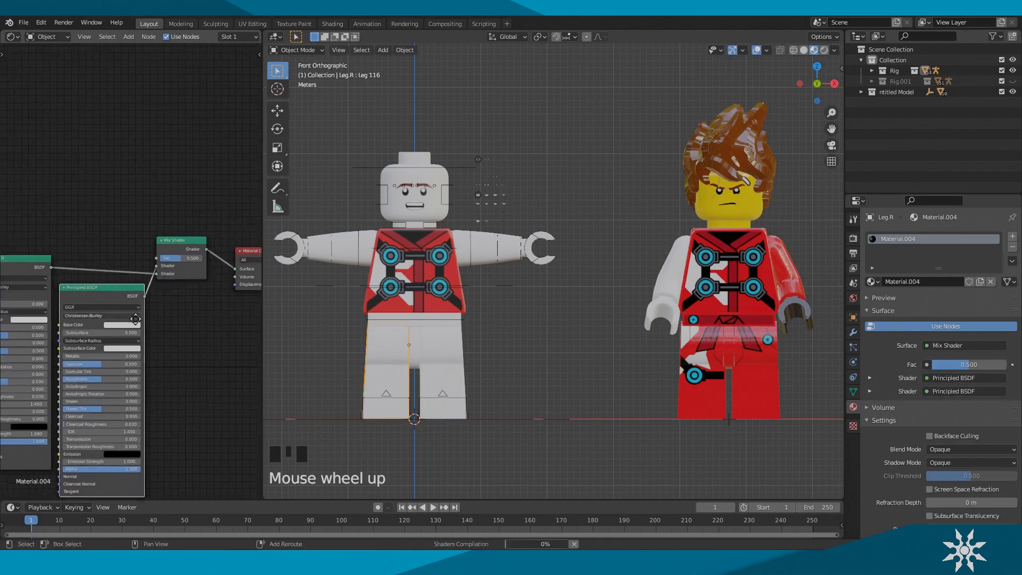
{"action": "scroll", "scroll_direction": "down", "scroll_amount": 3}
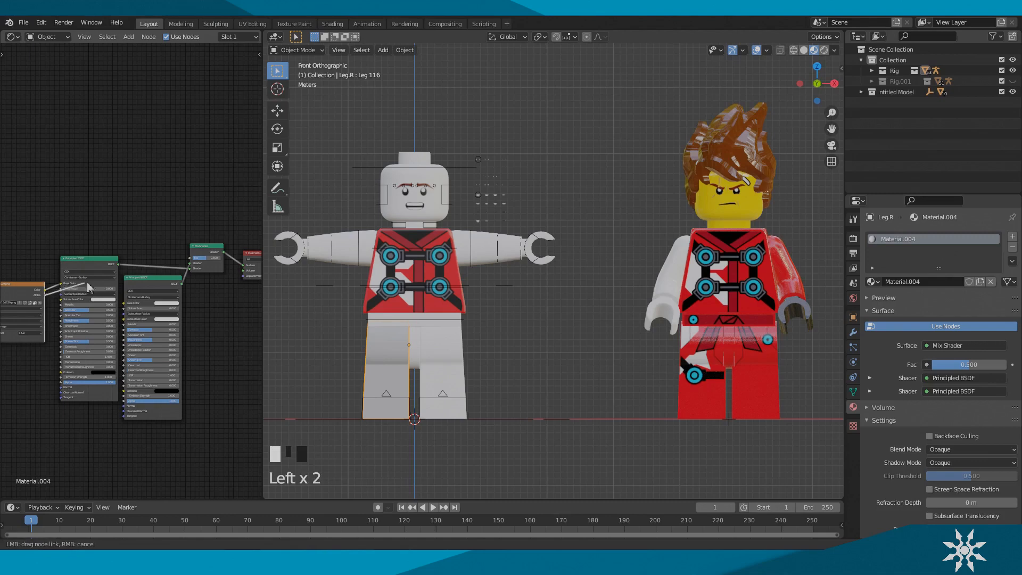
Step: Drive the mix factor with the texture alpha and map the image through uvmap3
{"action": "left_click", "coordinate": [199, 266]}
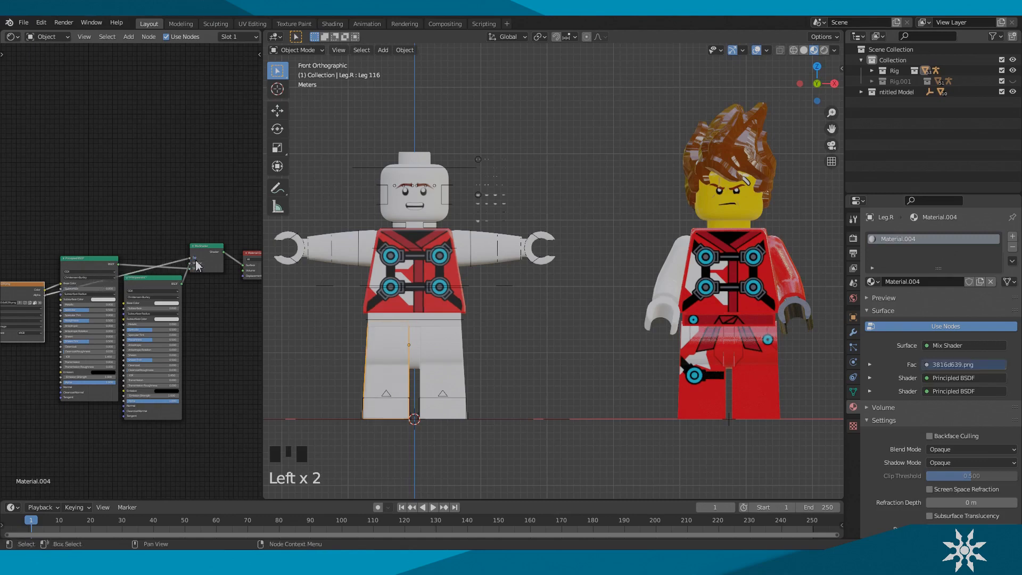
{"action": "scroll", "scroll_direction": "up", "scroll_amount": 3}
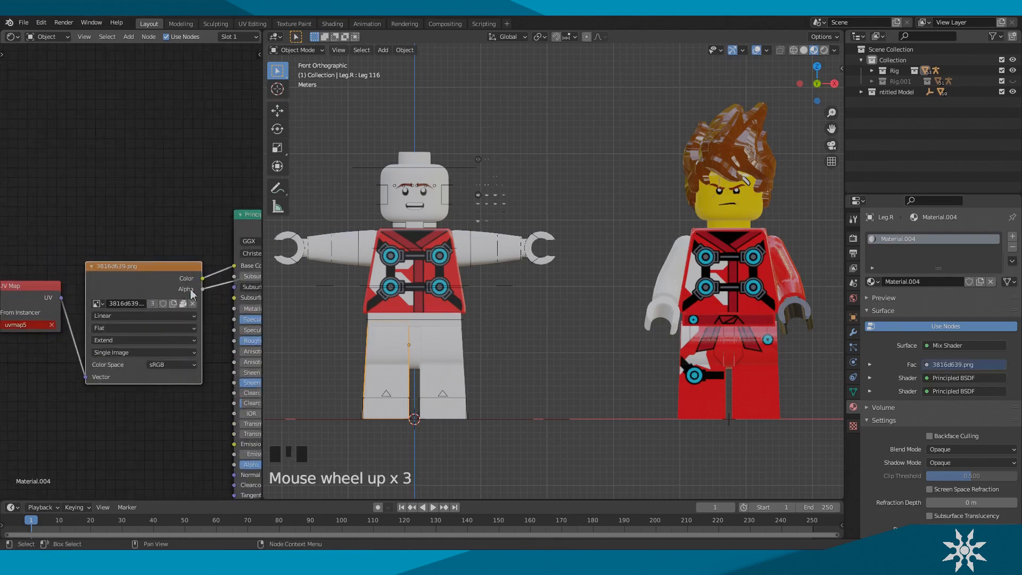
{"action": "scroll", "scroll_direction": "down", "scroll_amount": 3}
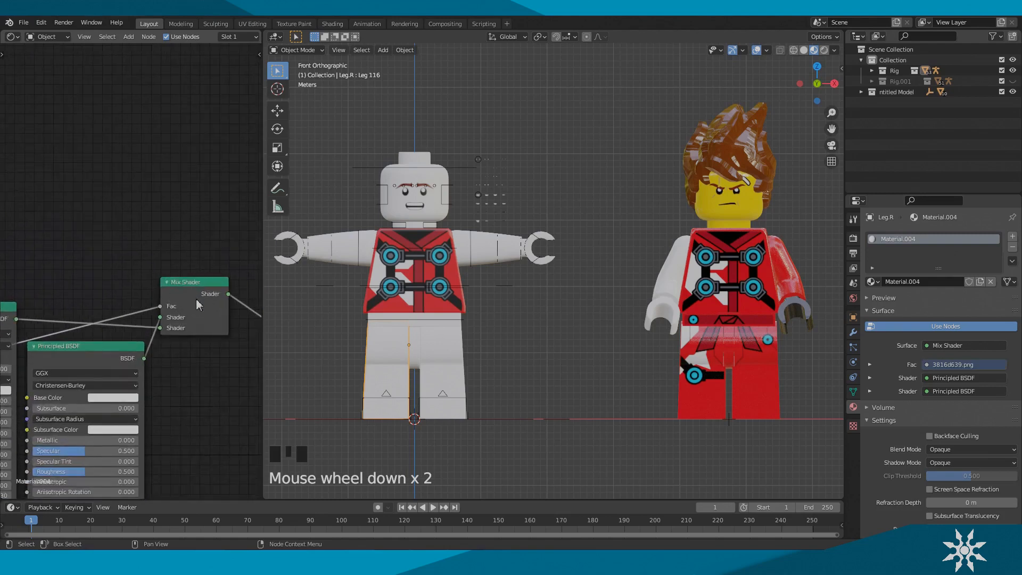
{"action": "scroll", "scroll_direction": "down", "scroll_amount": 3}
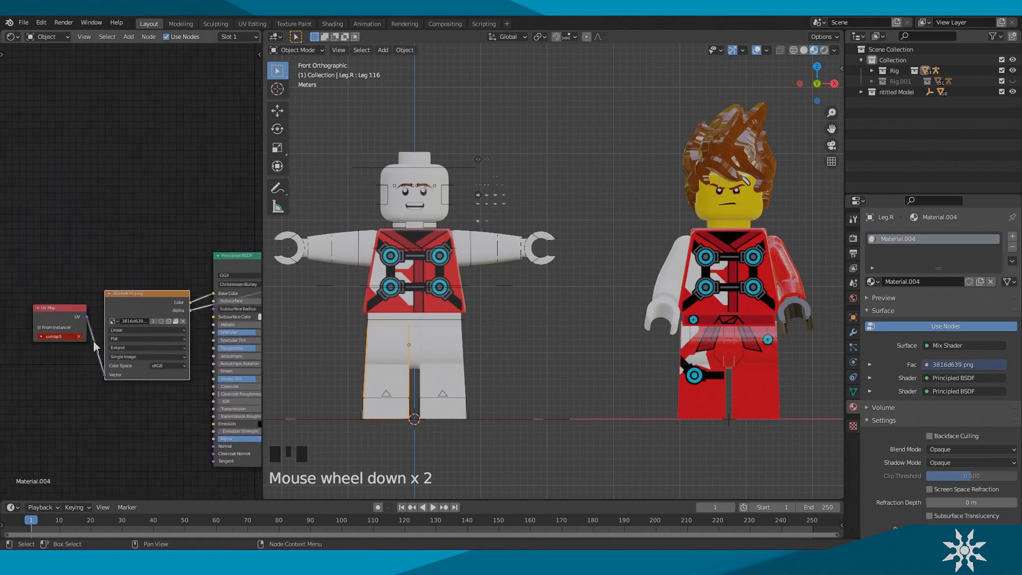
{"action": "scroll", "scroll_direction": "down", "scroll_amount": 3}
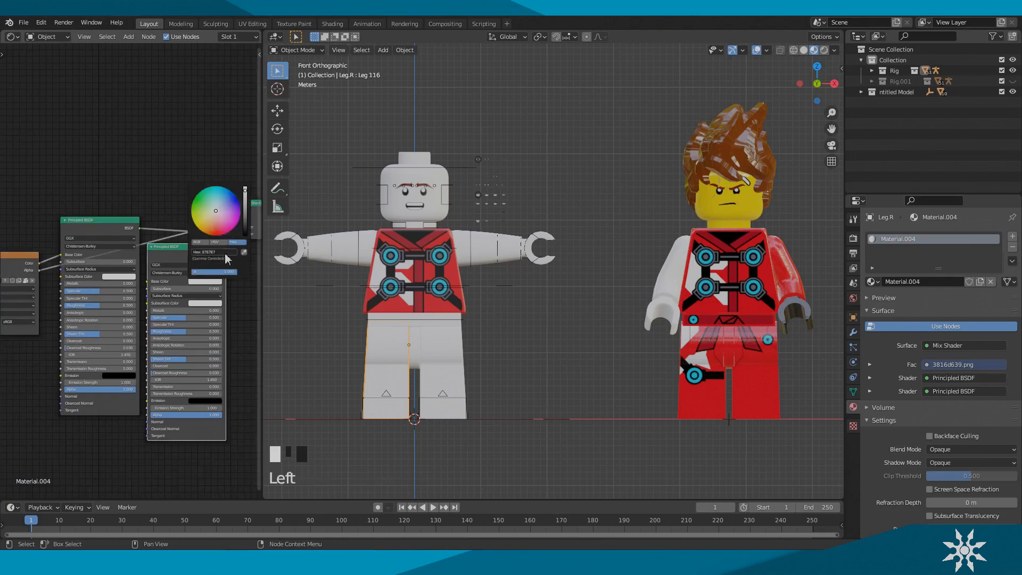
{"action": "left_click", "coordinate": [212, 252]}
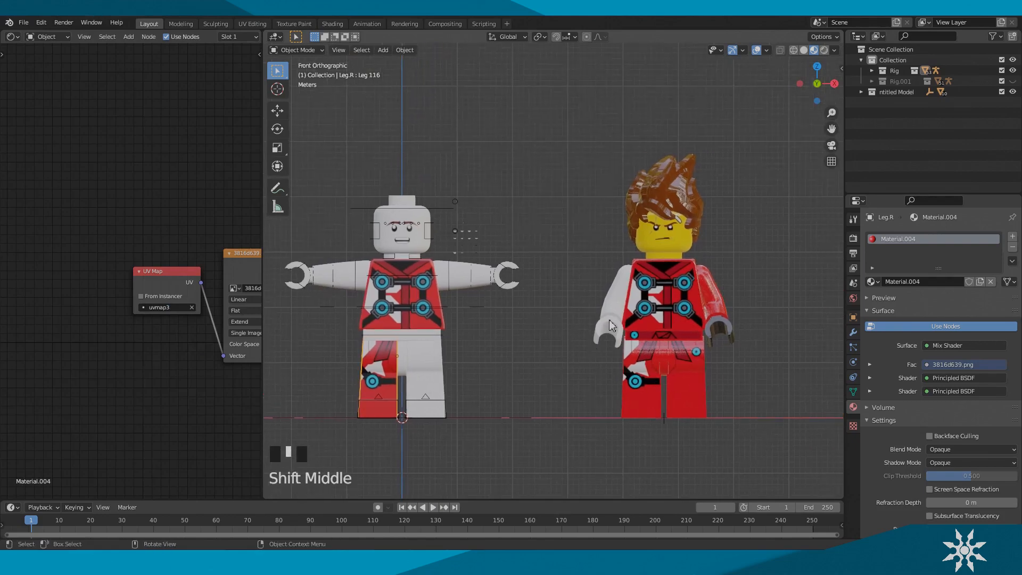
Step: Duplicate the textured figure's spiky brown hair onto the rig's head, scaled slightly larger
{"action": "left_click", "coordinate": [677, 187]}
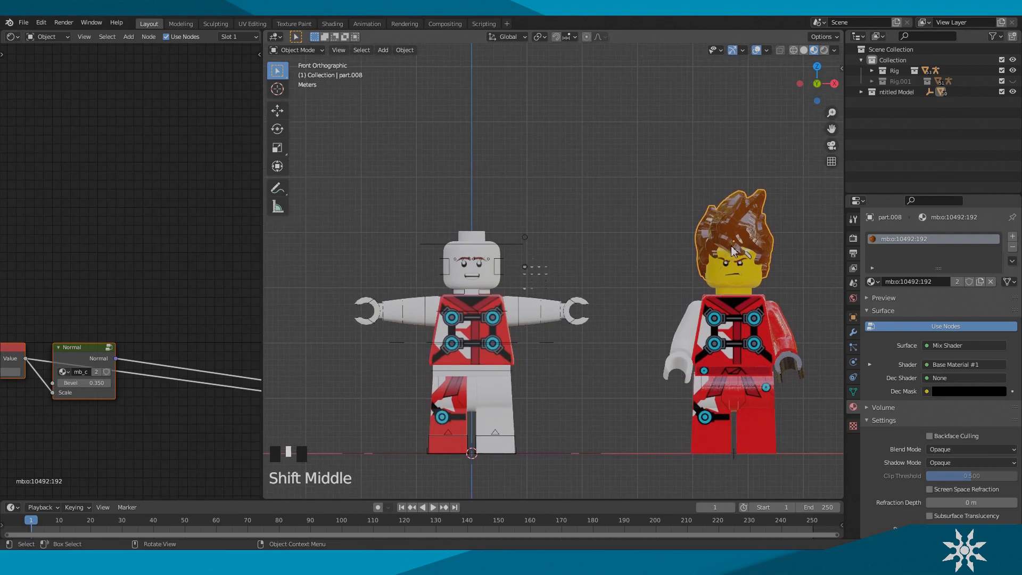
{"action": "key", "text": "shift+d"}
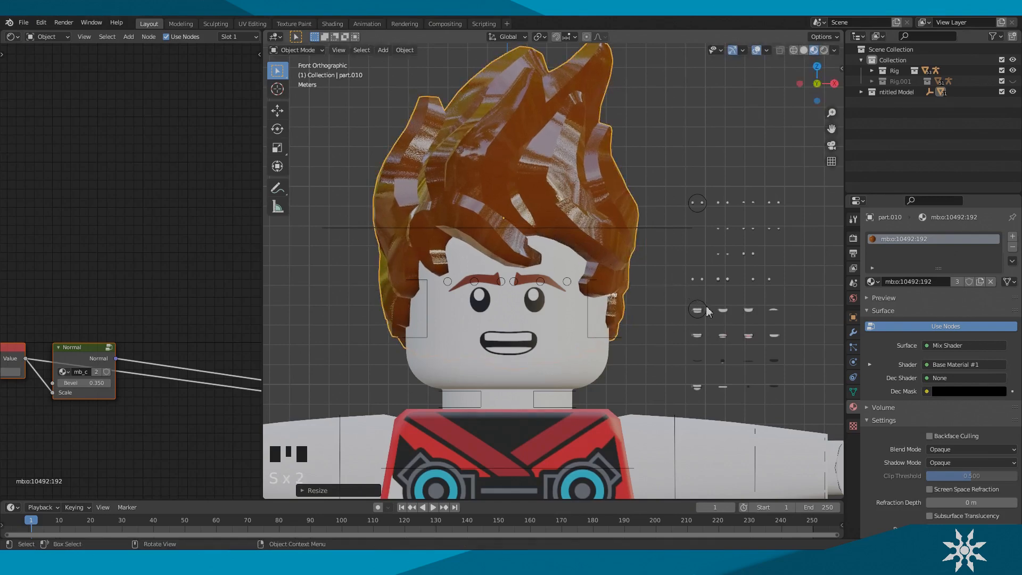
{"action": "key", "text": "s"}
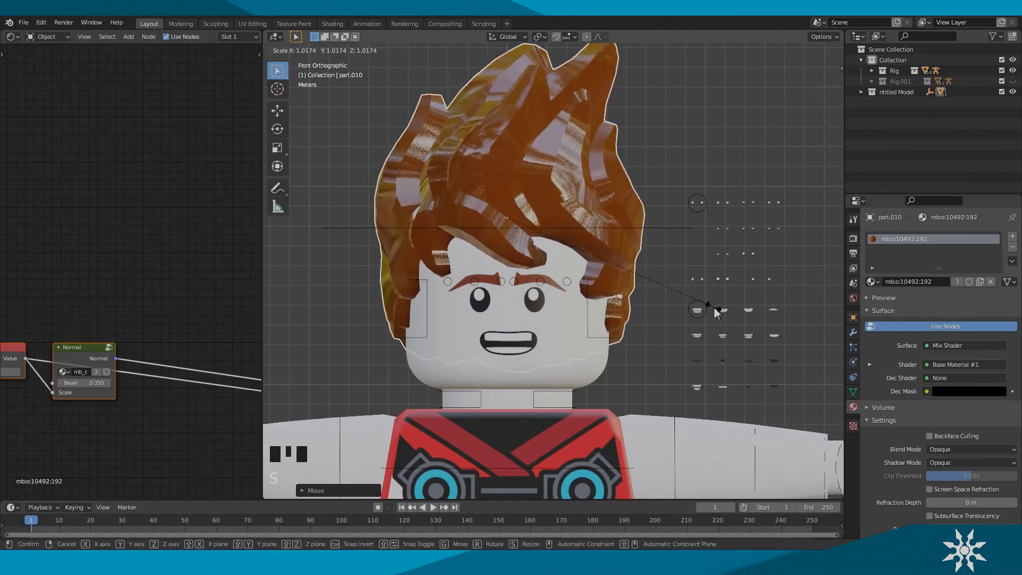
{"action": "scroll", "scroll_direction": "down", "scroll_amount": 3}
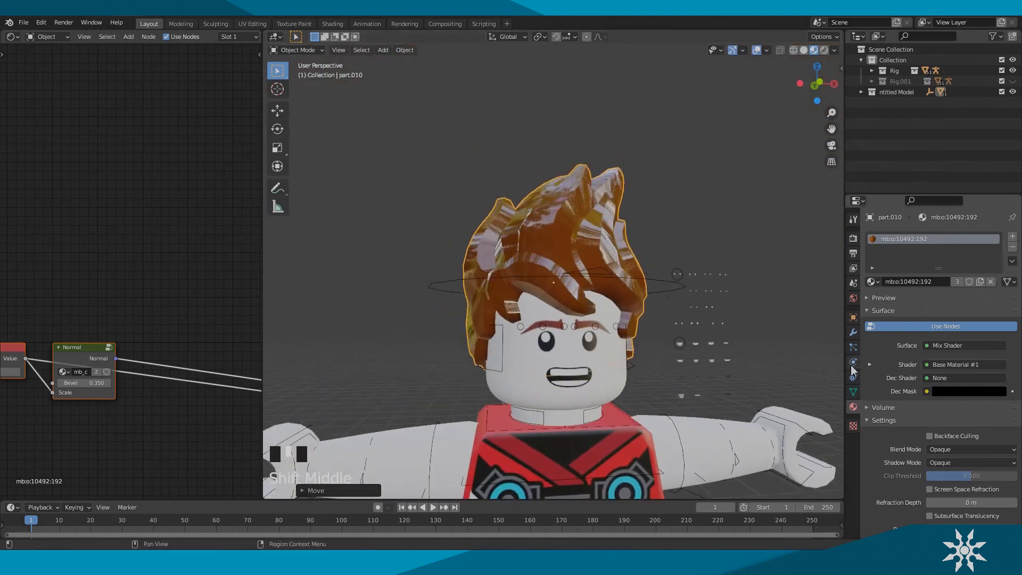
Step: Add a Child Of constraint on the hair targeting Armature bone Hair, then Set Inverse
{"action": "left_click", "coordinate": [853, 377]}
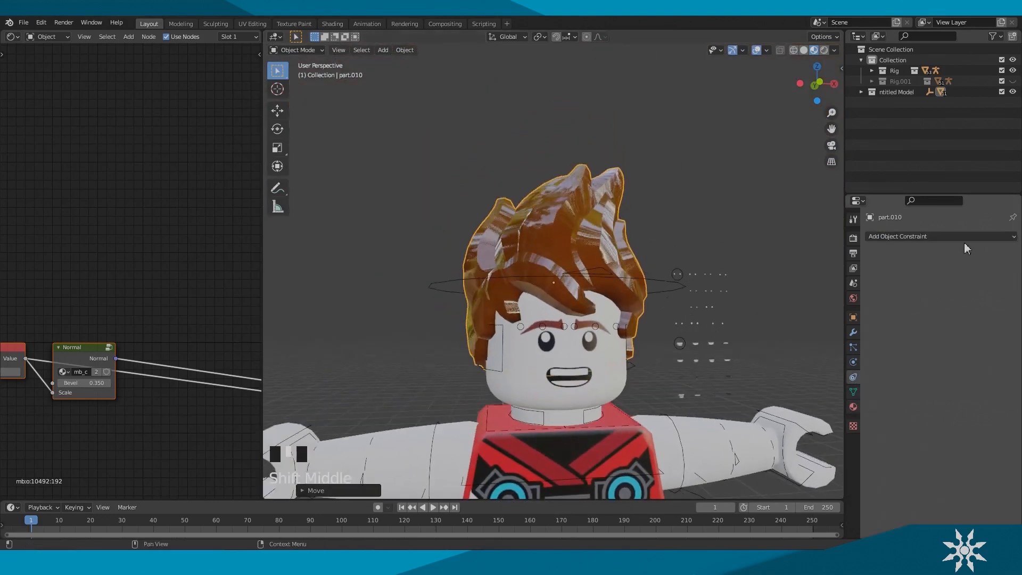
{"action": "left_click", "coordinate": [938, 236]}
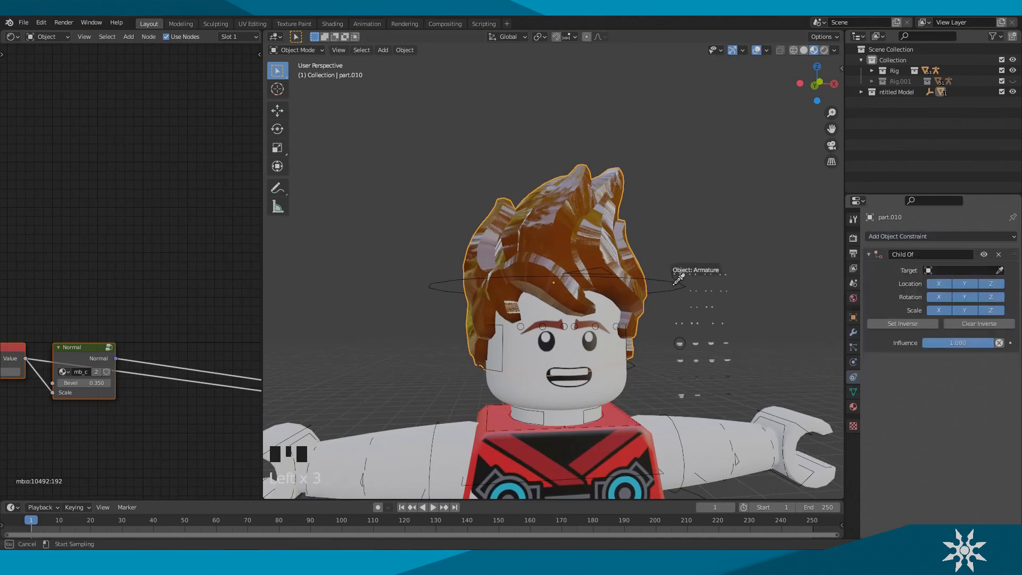
{"action": "left_click", "coordinate": [965, 282]}
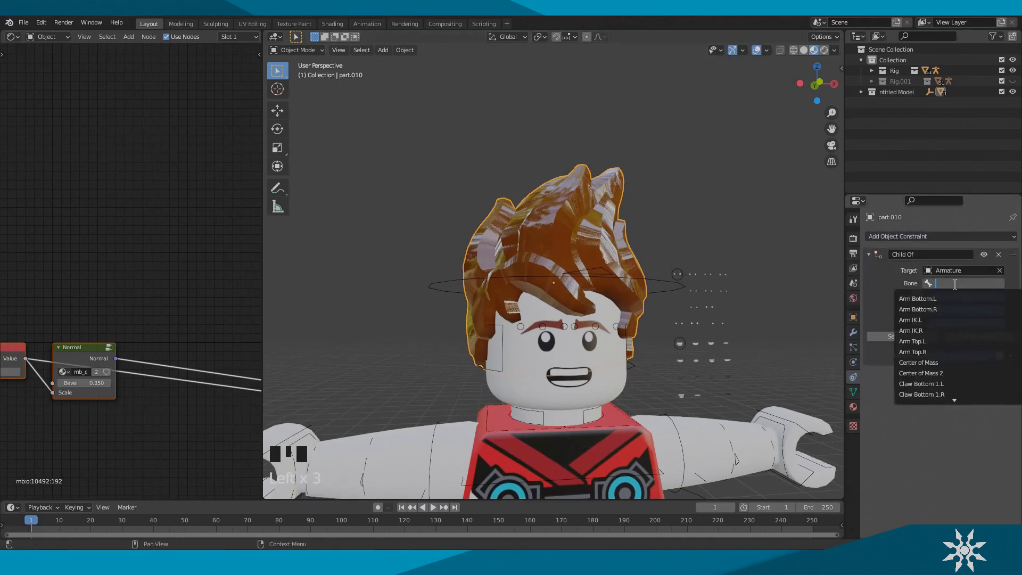
{"action": "type", "text": "hai"}
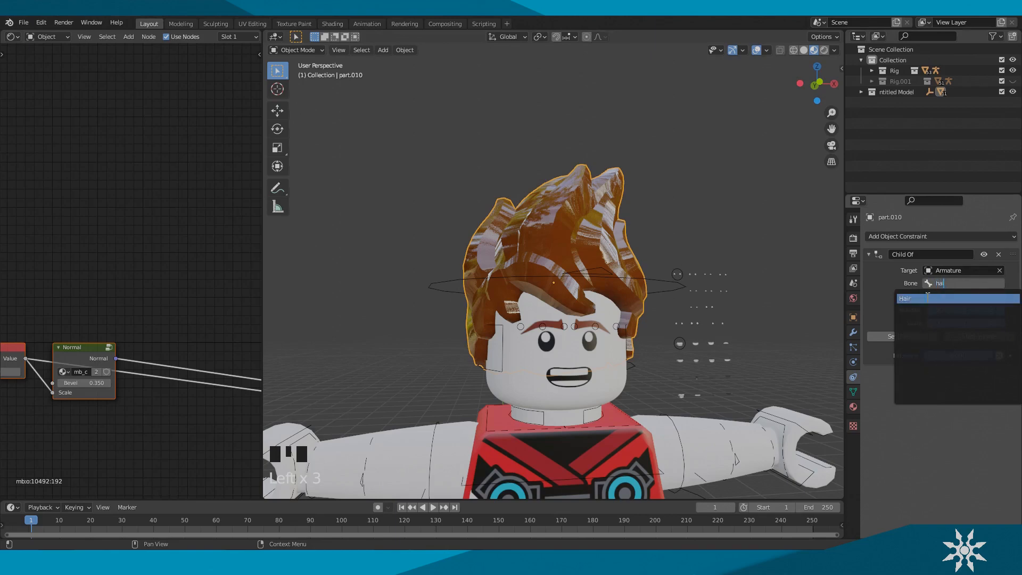
{"action": "left_click", "coordinate": [906, 298]}
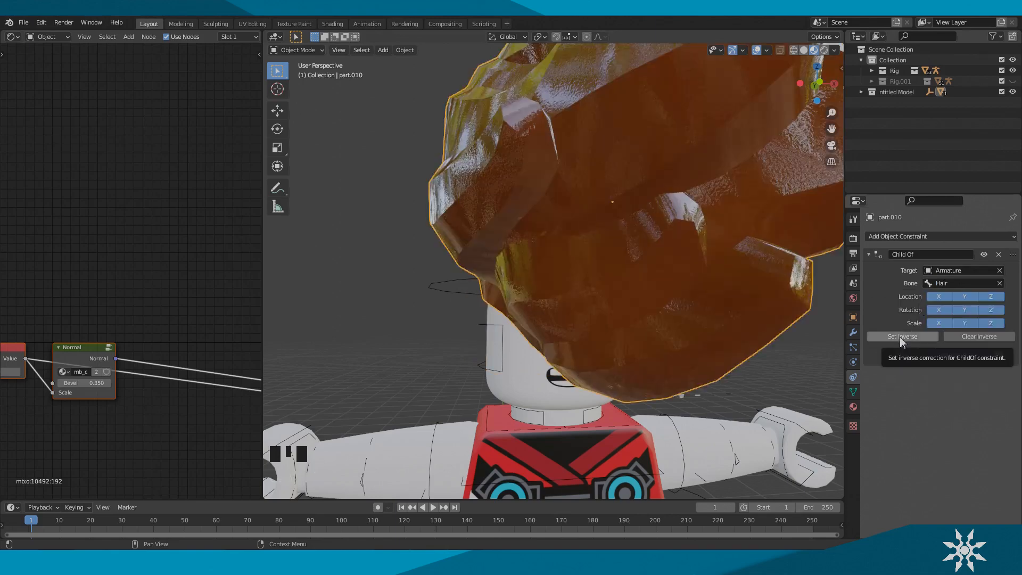
{"action": "scroll", "scroll_direction": "up", "scroll_amount": 3}
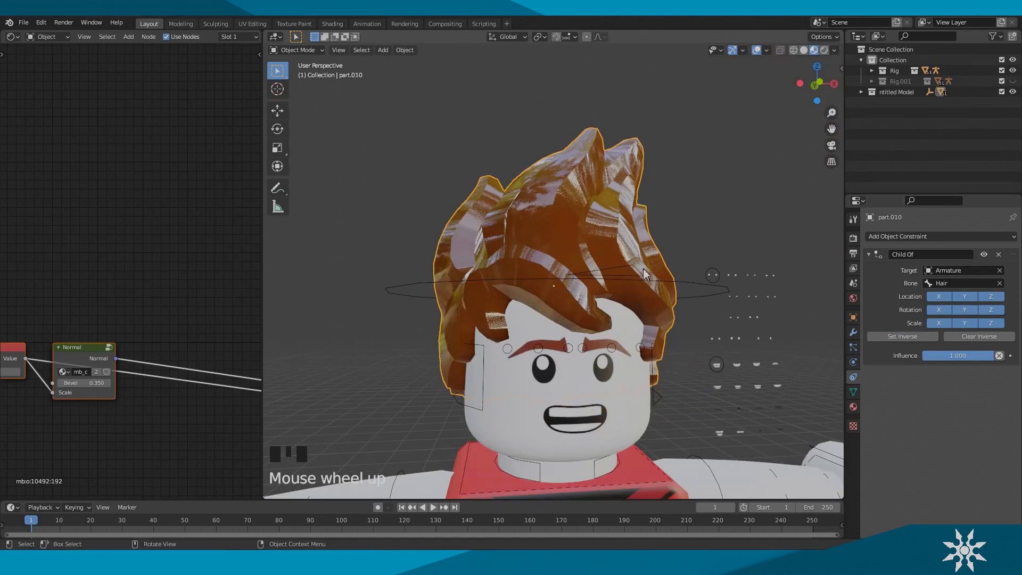
{"action": "scroll", "scroll_direction": "down", "scroll_amount": 3}
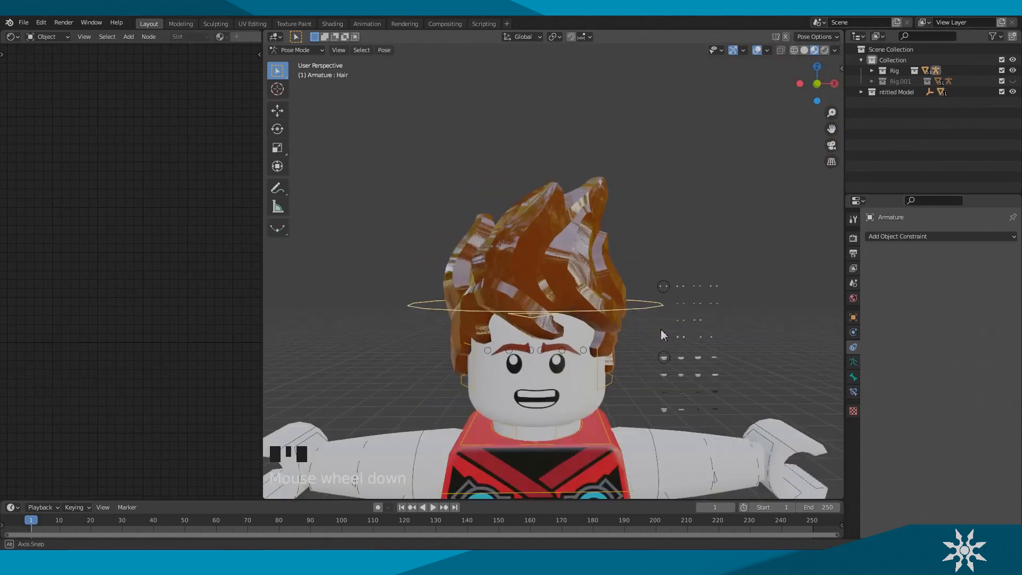
Step: Rotate the Hair bone around Z to confirm the hair follows, then cancel
{"action": "key", "text": "r"}
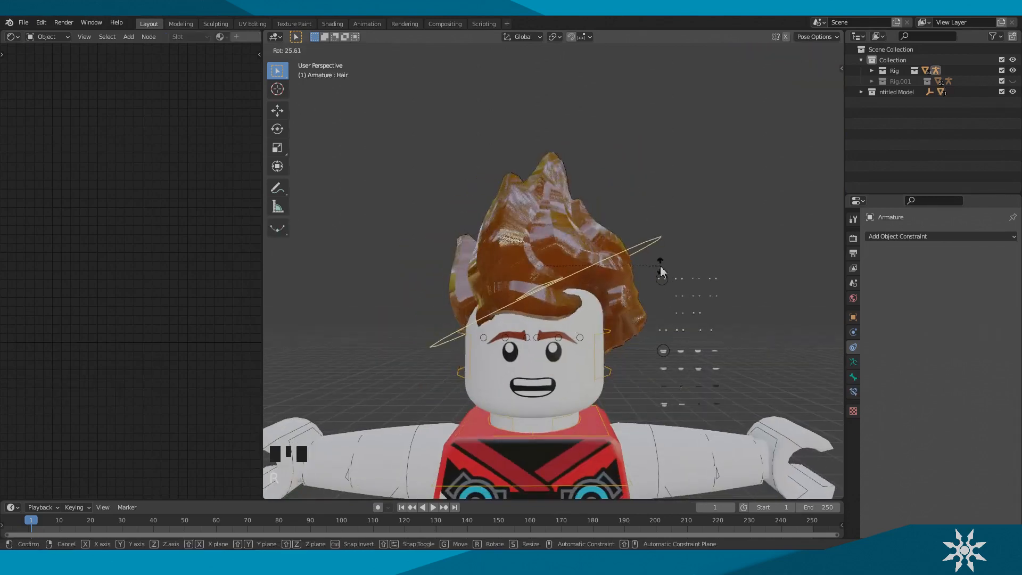
{"action": "key", "text": "z"}
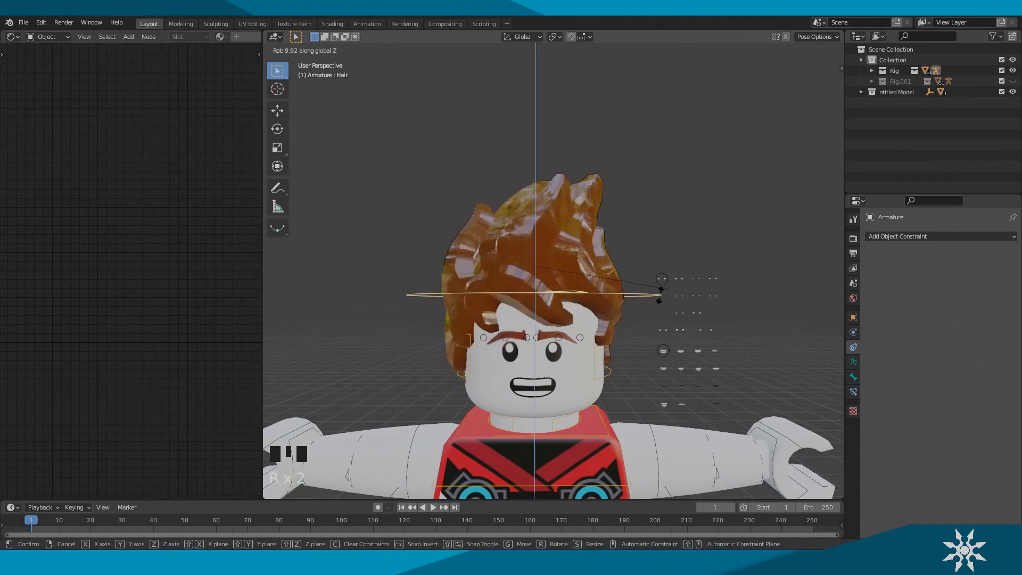
{"action": "scroll", "scroll_direction": "up", "scroll_amount": 3}
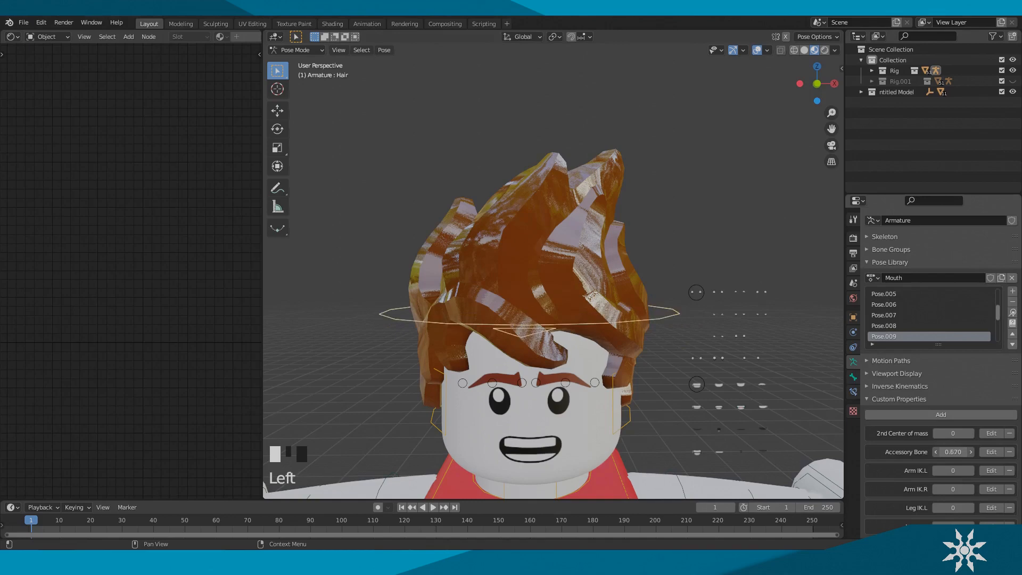
{"action": "scroll", "scroll_direction": "down", "scroll_amount": 3}
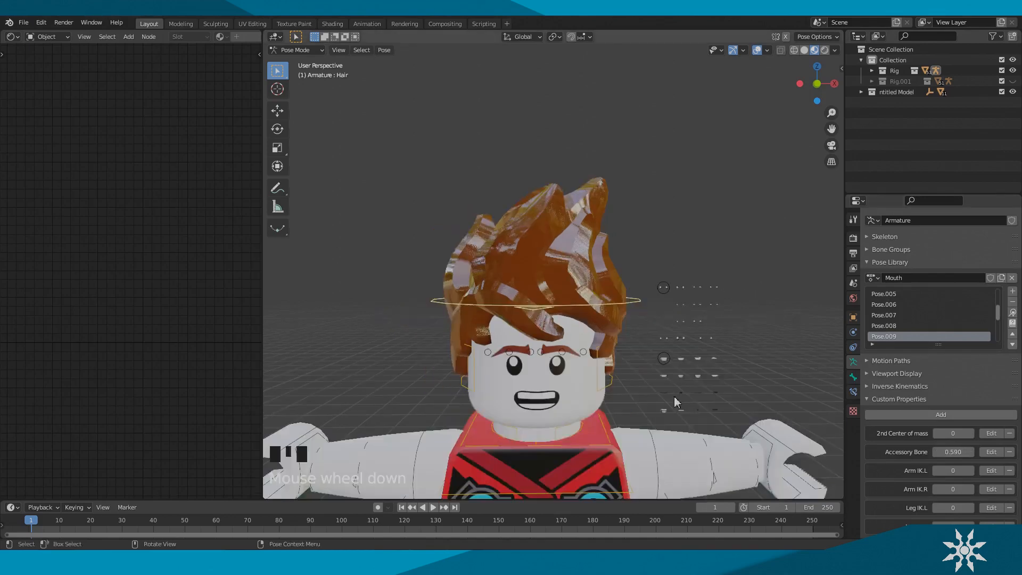
{"action": "scroll", "scroll_direction": "up", "scroll_amount": 3}
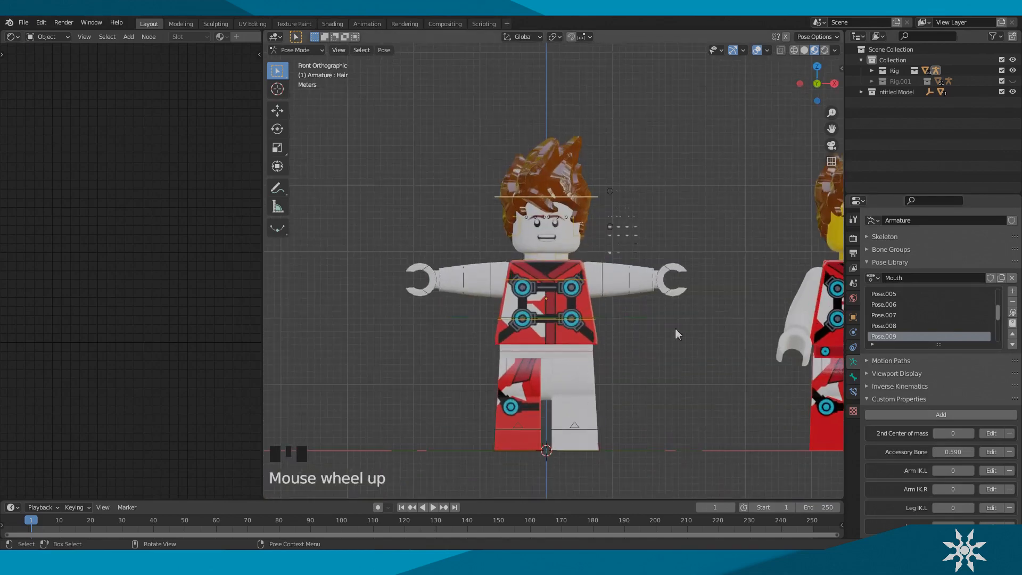
{"action": "mouse_move", "coordinate": [1013, 81]}
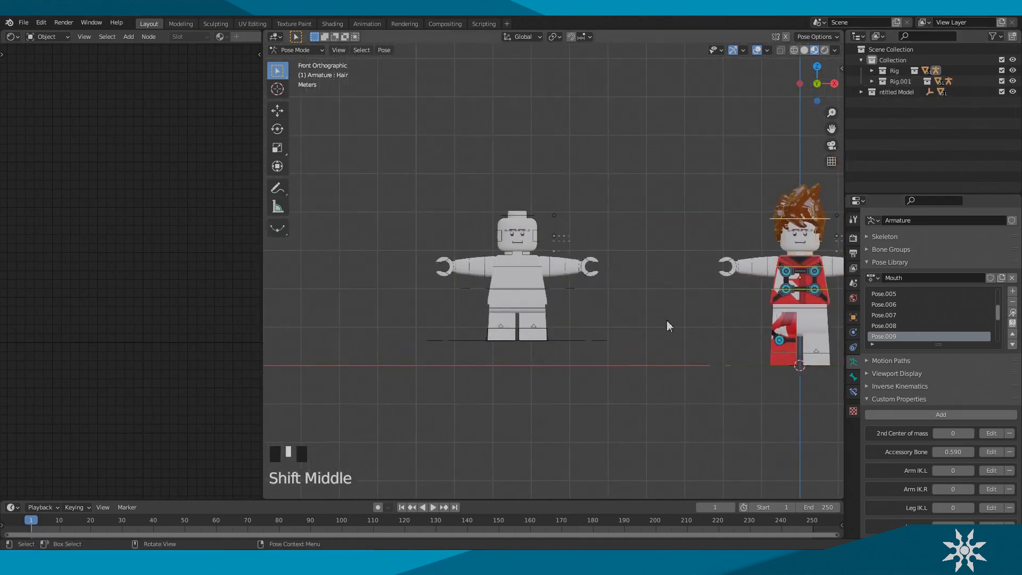
Step: Set Leg IK.L to 1 on Rig.001, then move and rotate the leg bones to lift and bend it
{"action": "scroll", "scroll_direction": "down", "scroll_amount": 3}
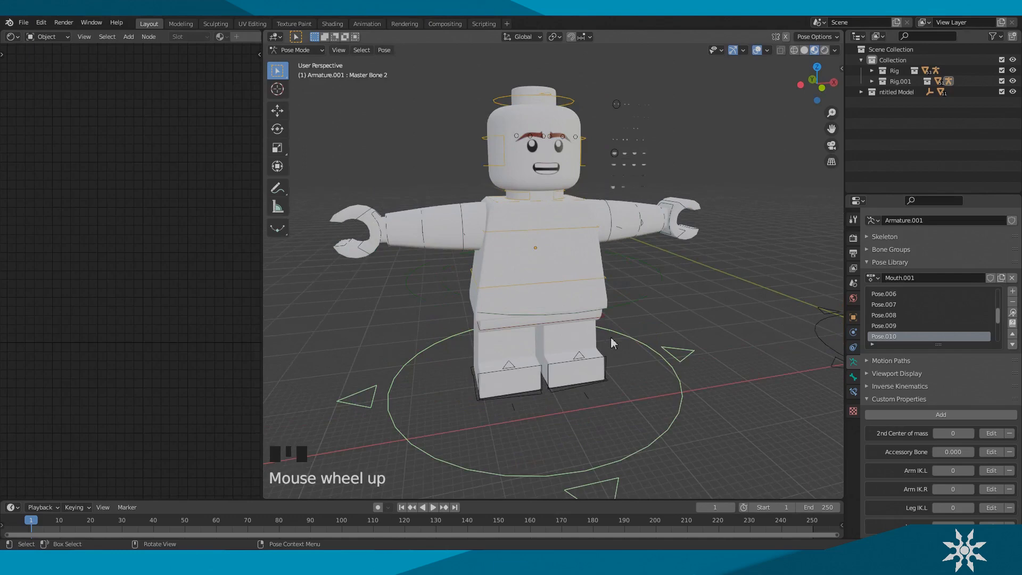
{"action": "mouse_move", "coordinate": [599, 390]}
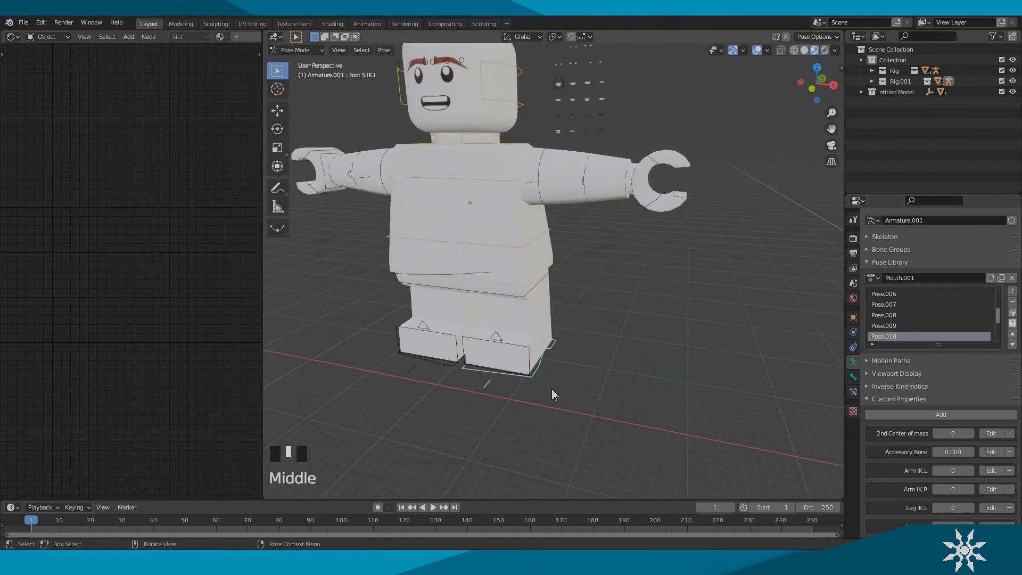
{"action": "key", "text": "g"}
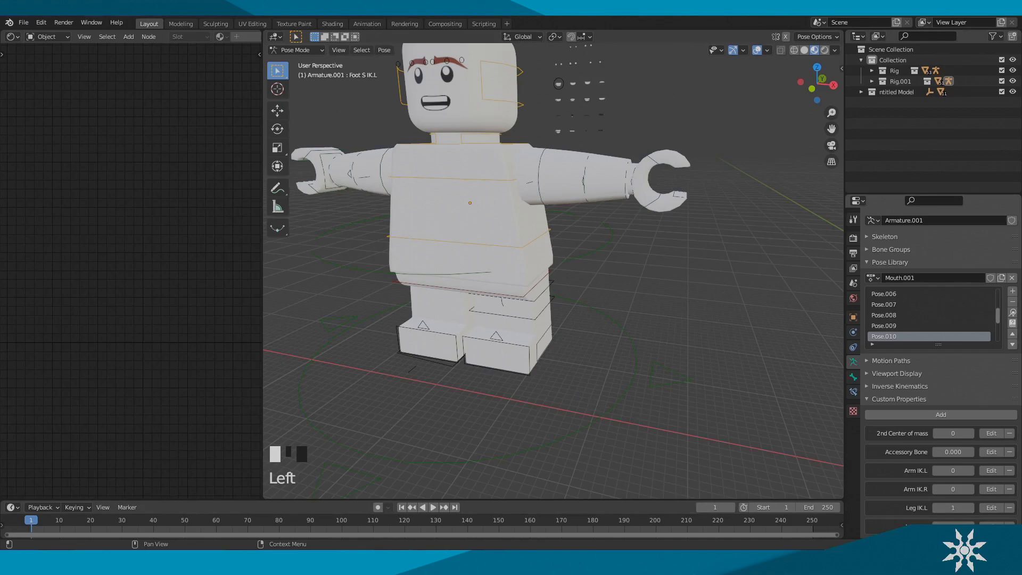
{"action": "scroll", "scroll_direction": "up", "scroll_amount": 3}
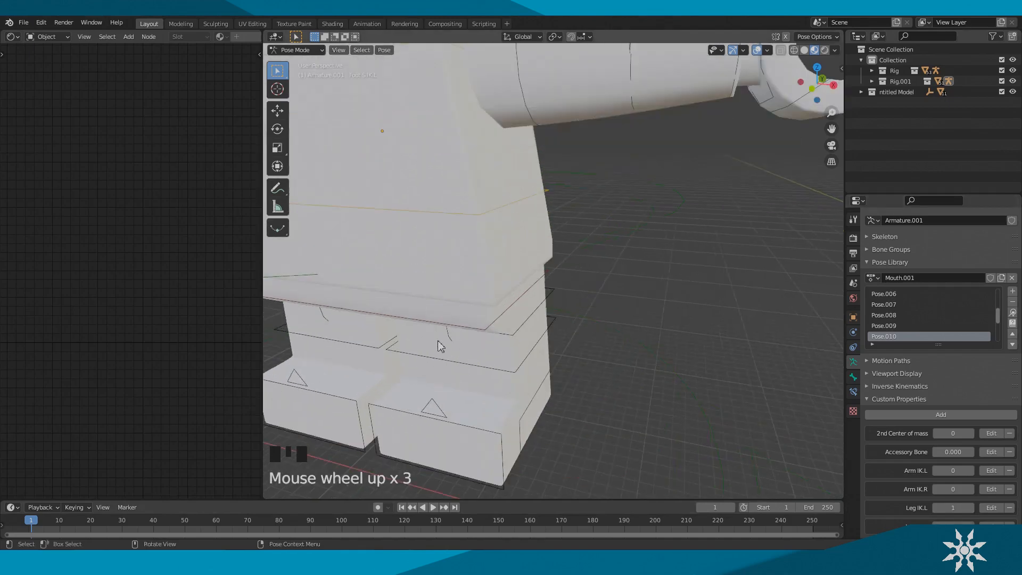
{"action": "key", "text": "r"}
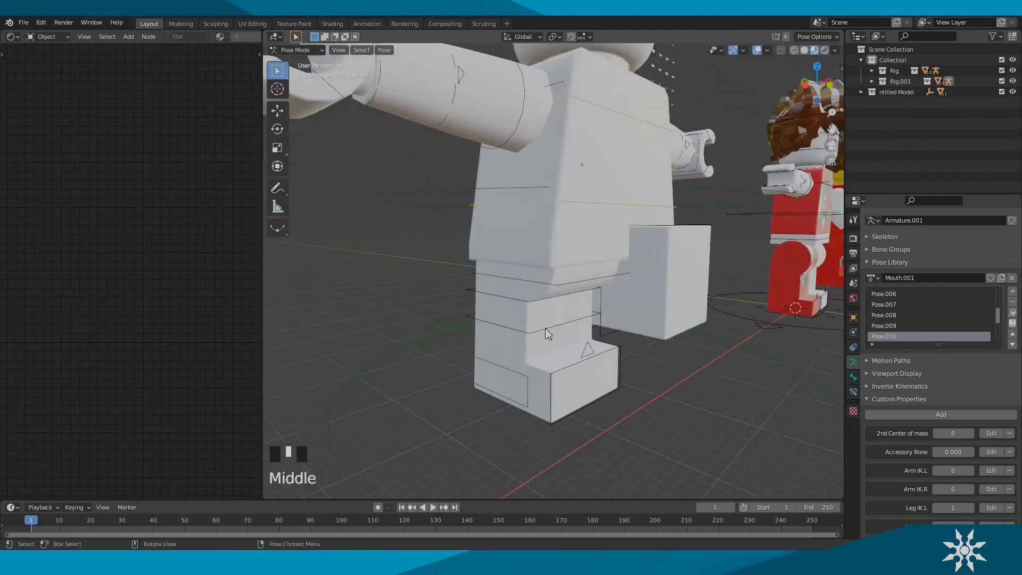
{"action": "scroll", "scroll_direction": "down", "scroll_amount": 3}
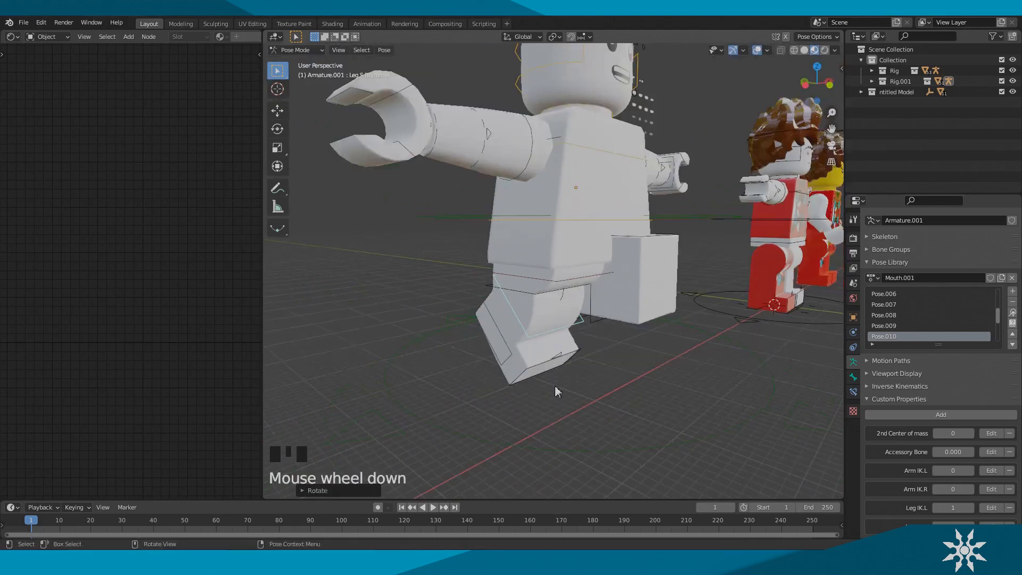
{"action": "mouse_move", "coordinate": [519, 325]}
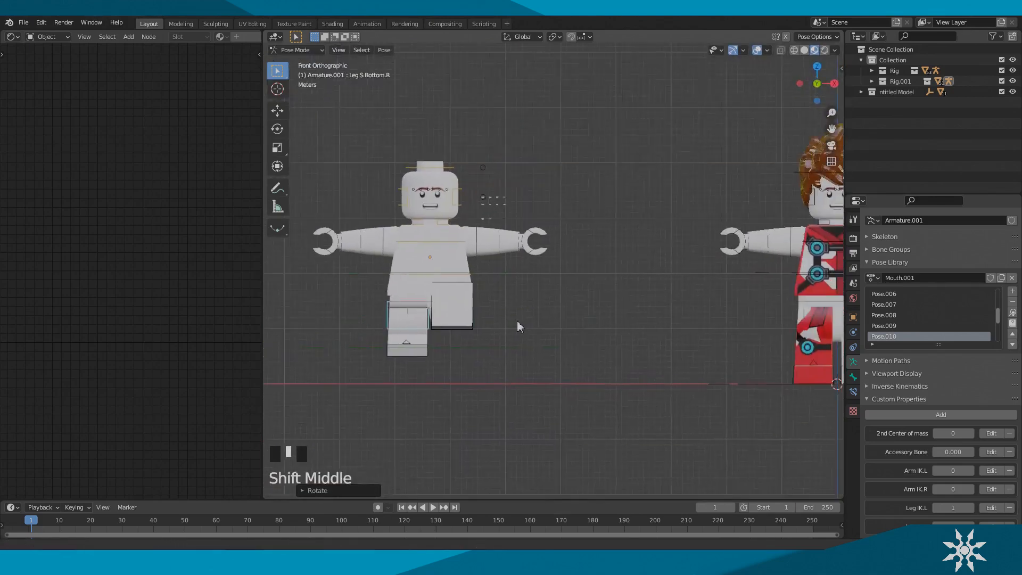